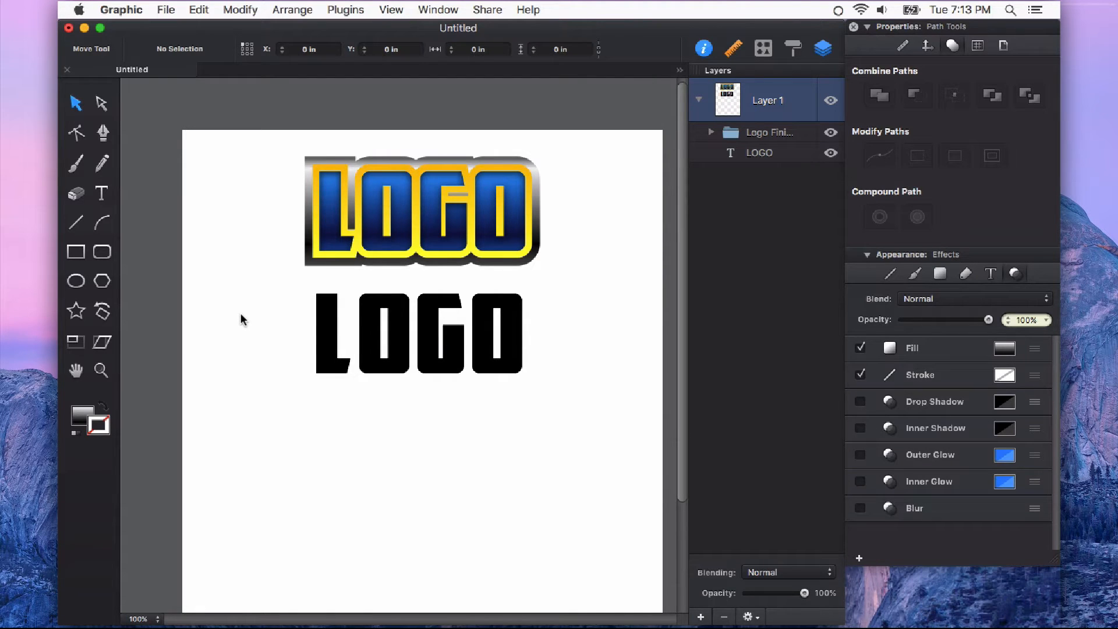
pyautogui.moveTo(238, 323)
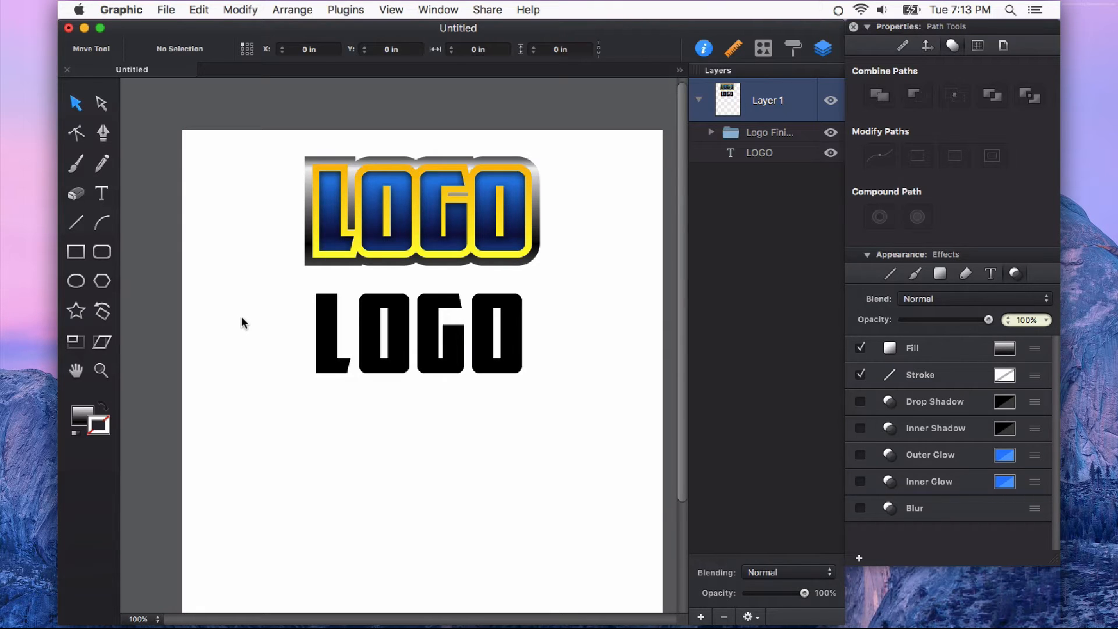
pyautogui.moveTo(328, 162)
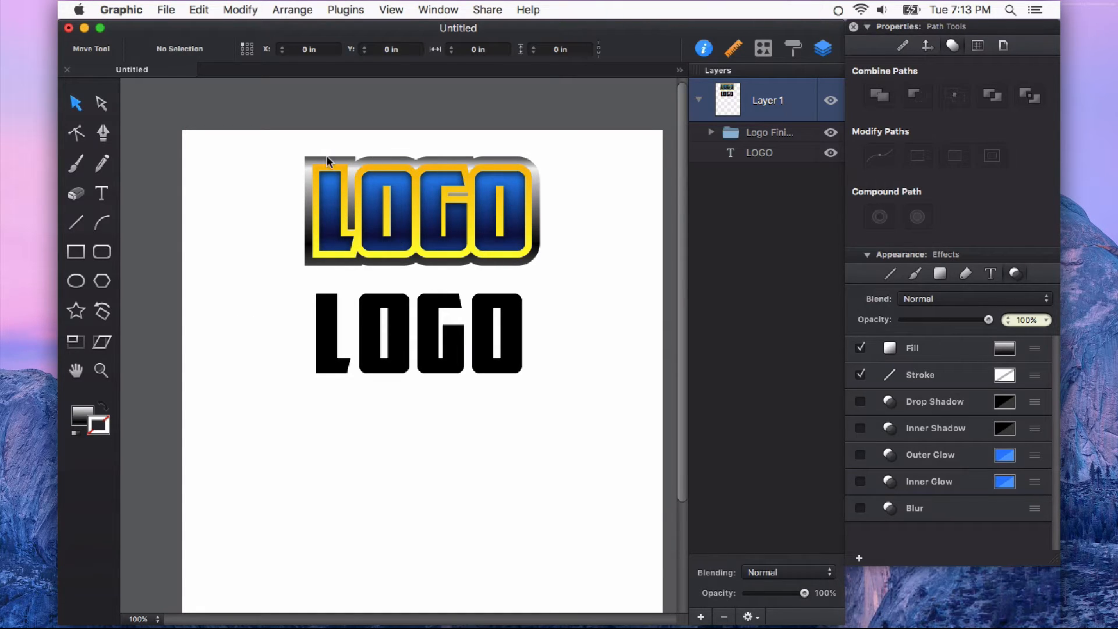
# Duplicate the black LOGO text and place the copy below the original.
pyautogui.click(417, 333)
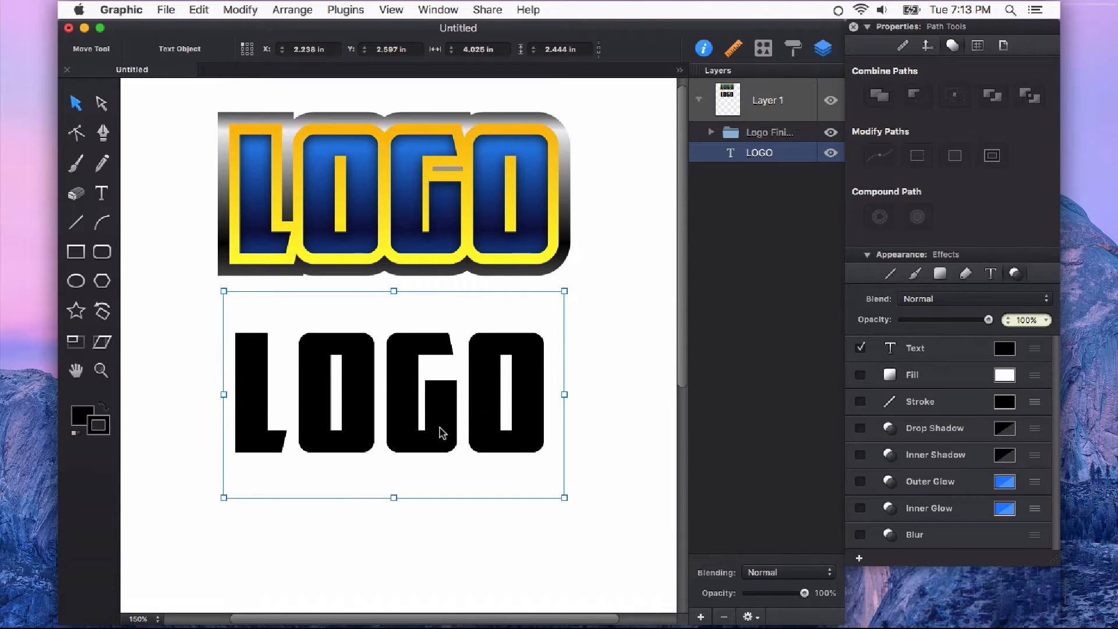
pyautogui.moveTo(496, 417)
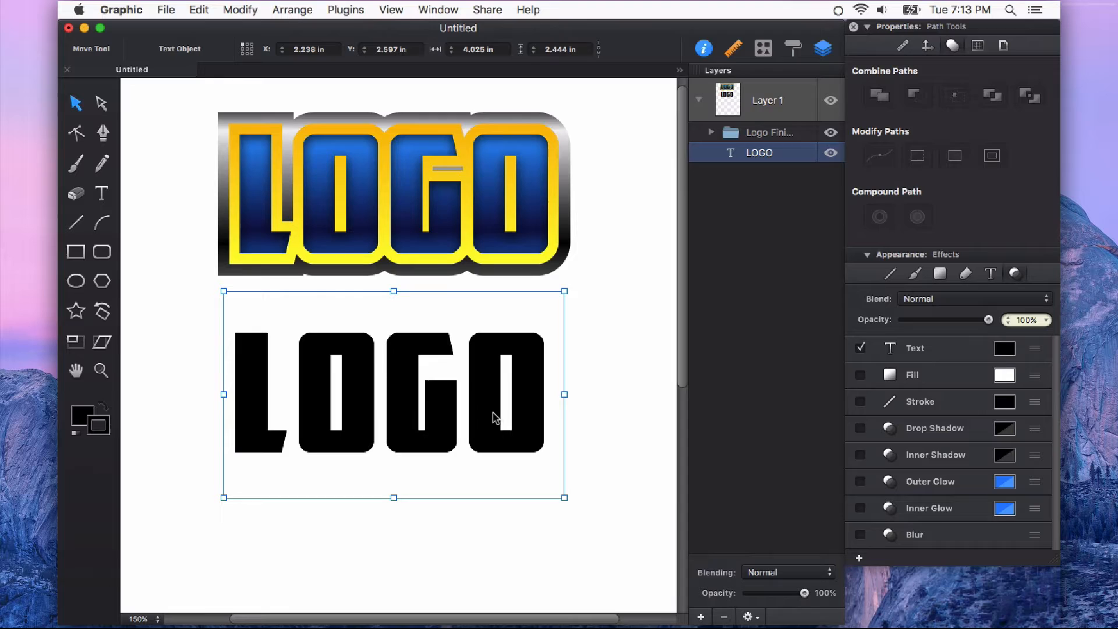
pyautogui.moveTo(519, 140)
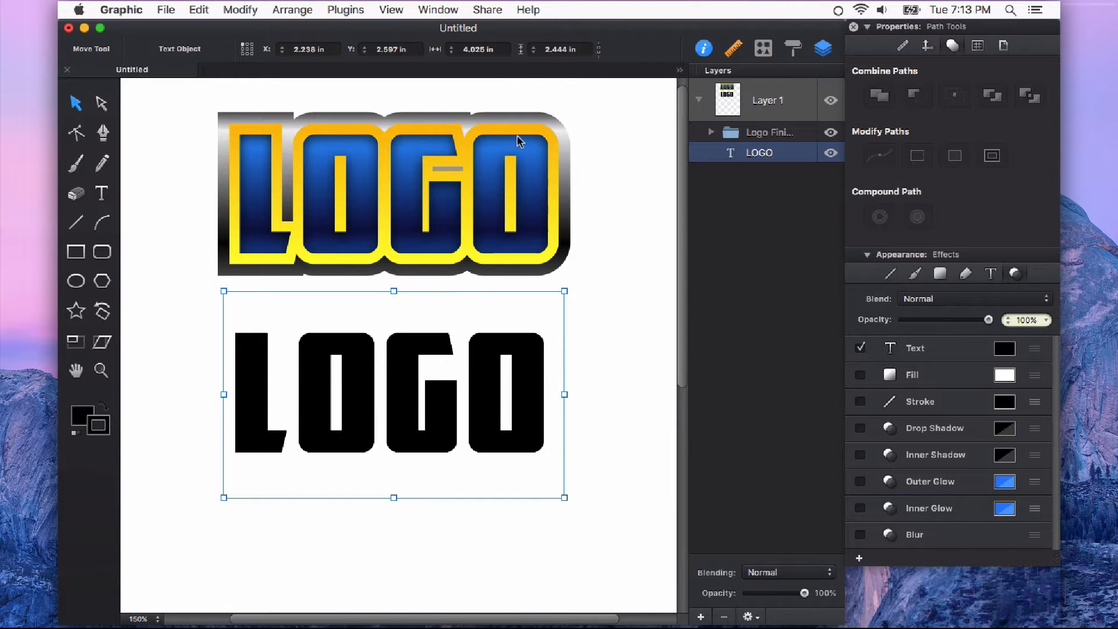
pyautogui.moveTo(501, 220)
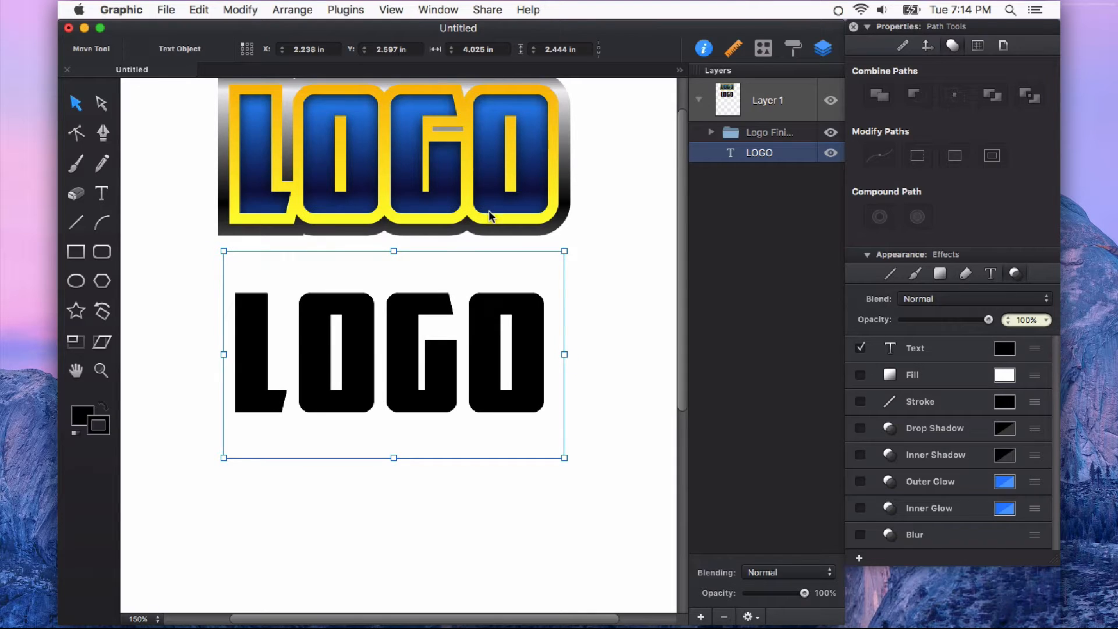
pyautogui.moveTo(489, 233)
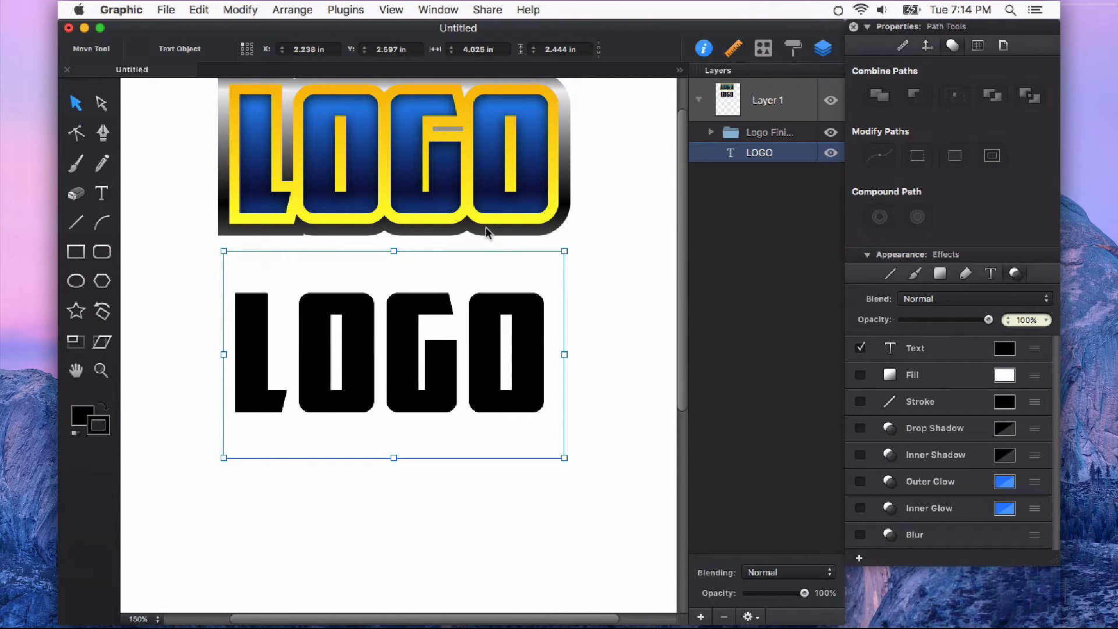
pyautogui.click(201, 10)
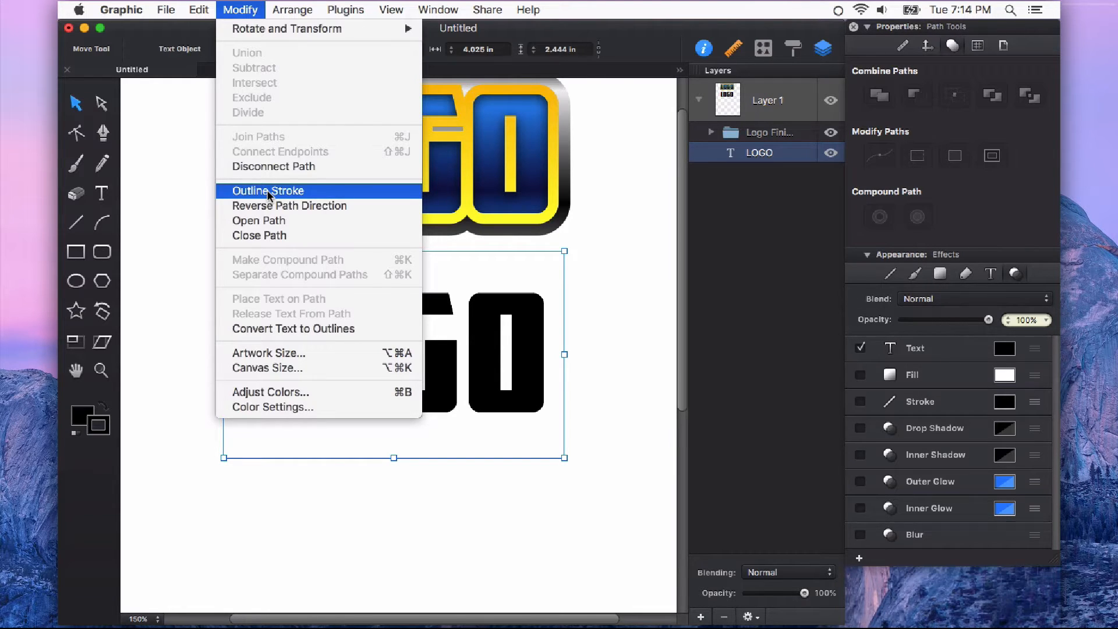
pyautogui.click(267, 190)
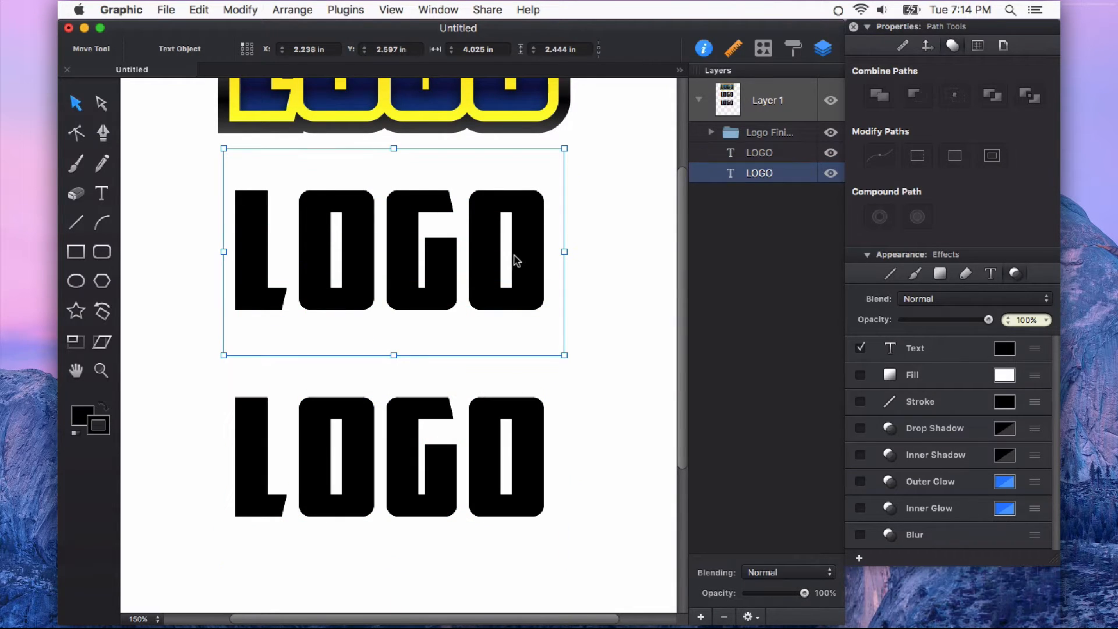
pyautogui.moveTo(527, 248)
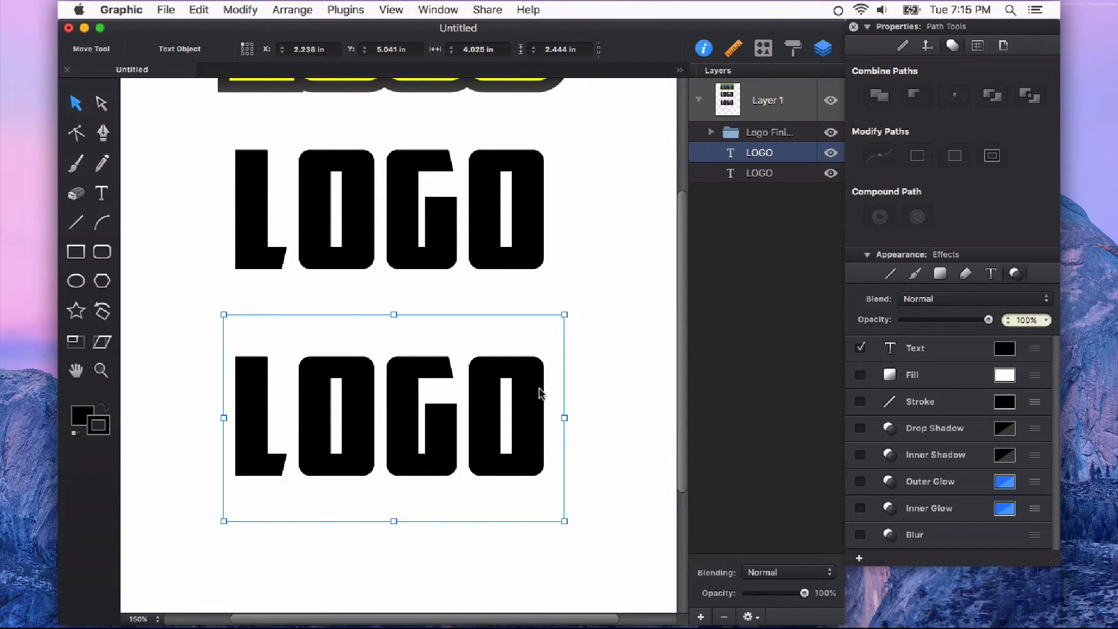
pyautogui.moveTo(541, 447)
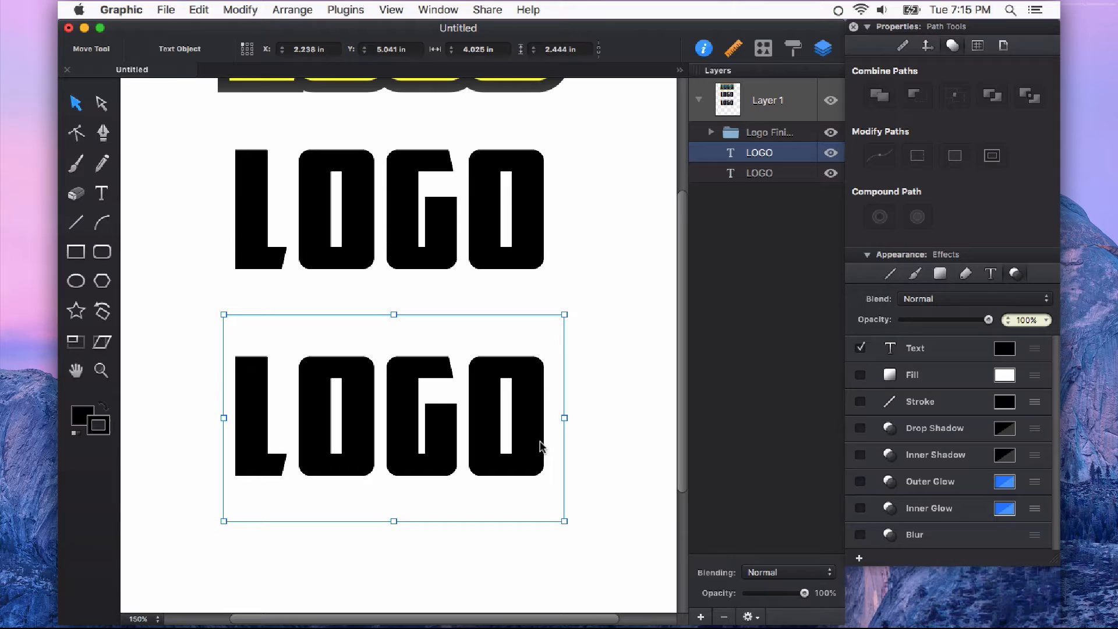
pyautogui.moveTo(531, 420)
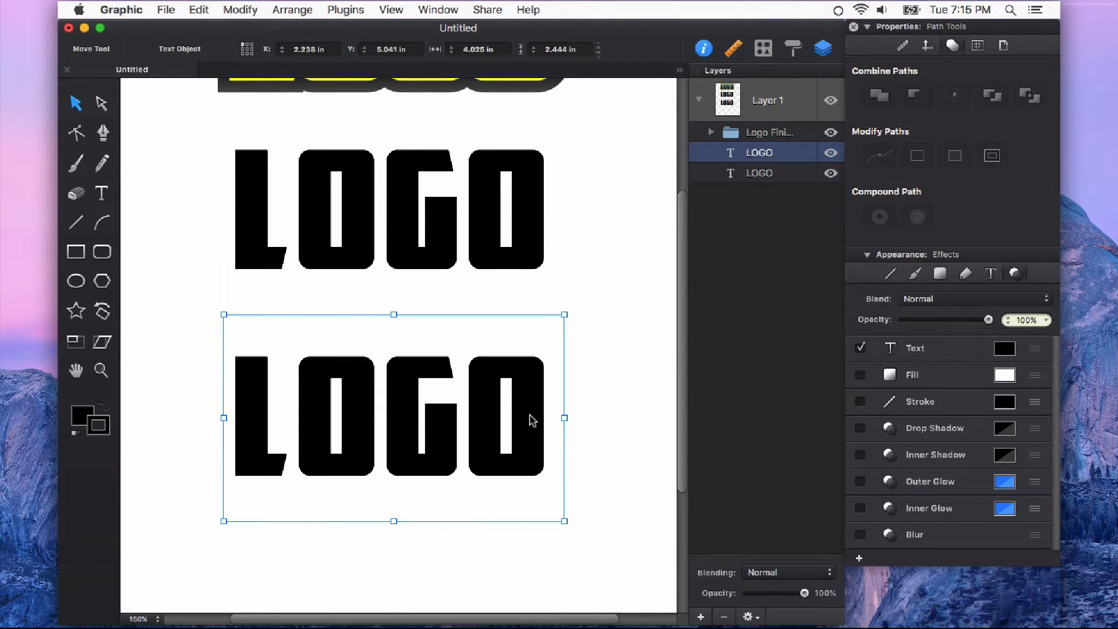
pyautogui.moveTo(513, 420)
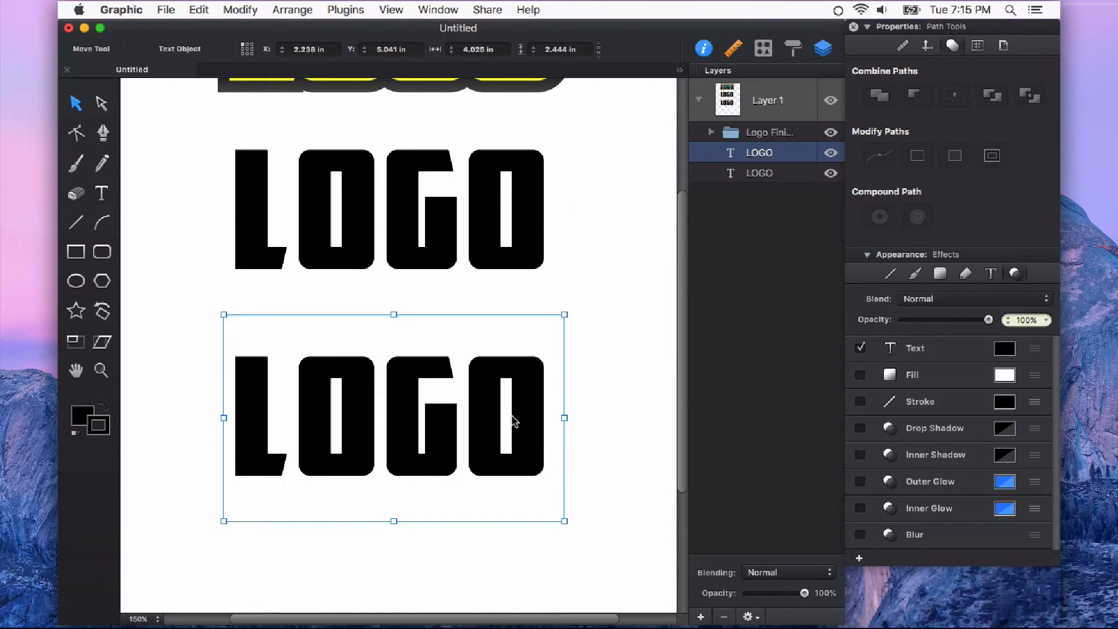
# Convert the lower LOGO copy to outlines as four letter shapes, leaving the upper LOGO editable.
pyautogui.click(239, 9)
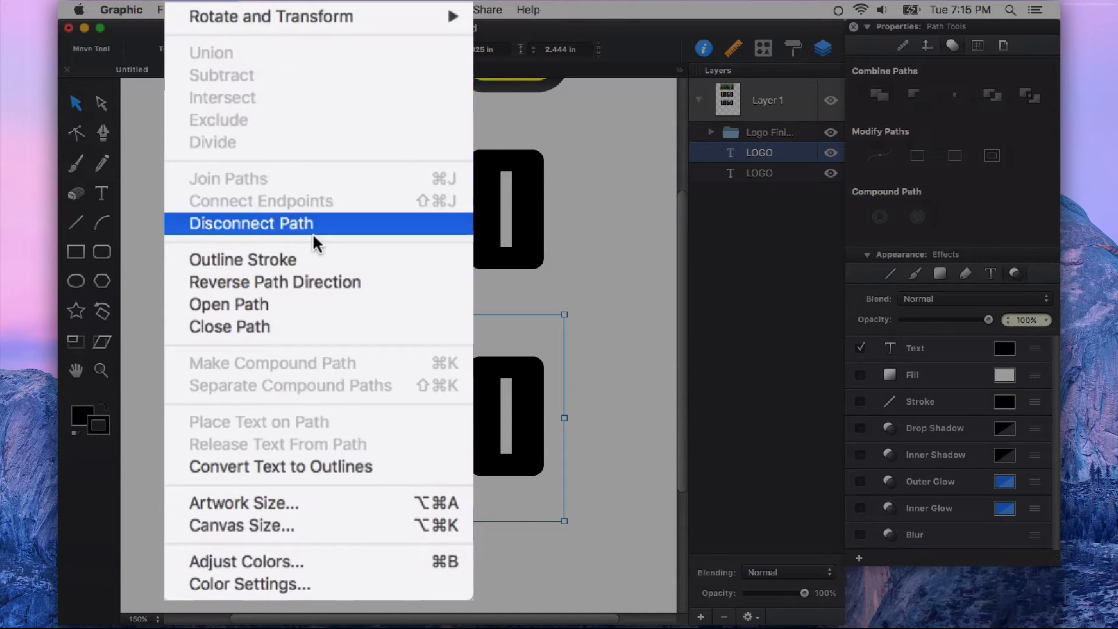
pyautogui.moveTo(330, 477)
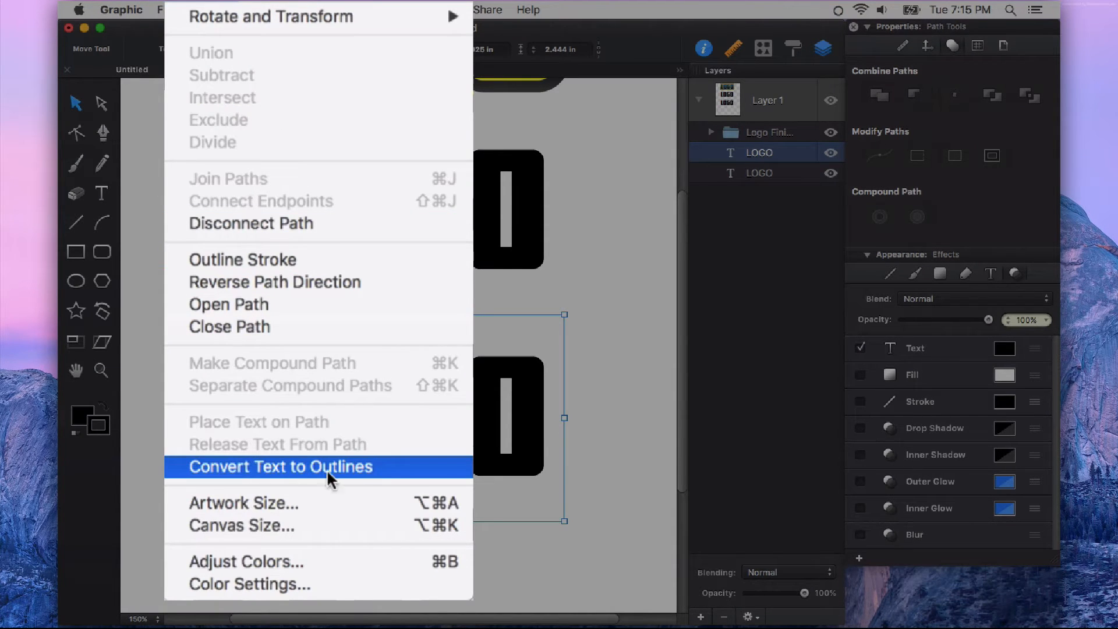
pyautogui.click(280, 466)
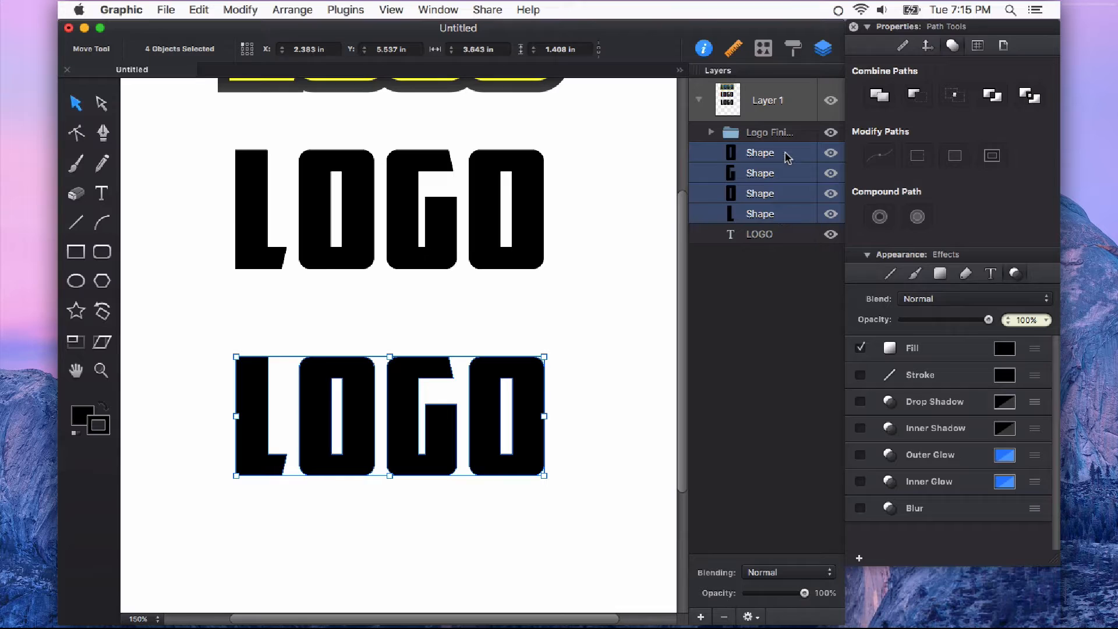
pyautogui.click(618, 412)
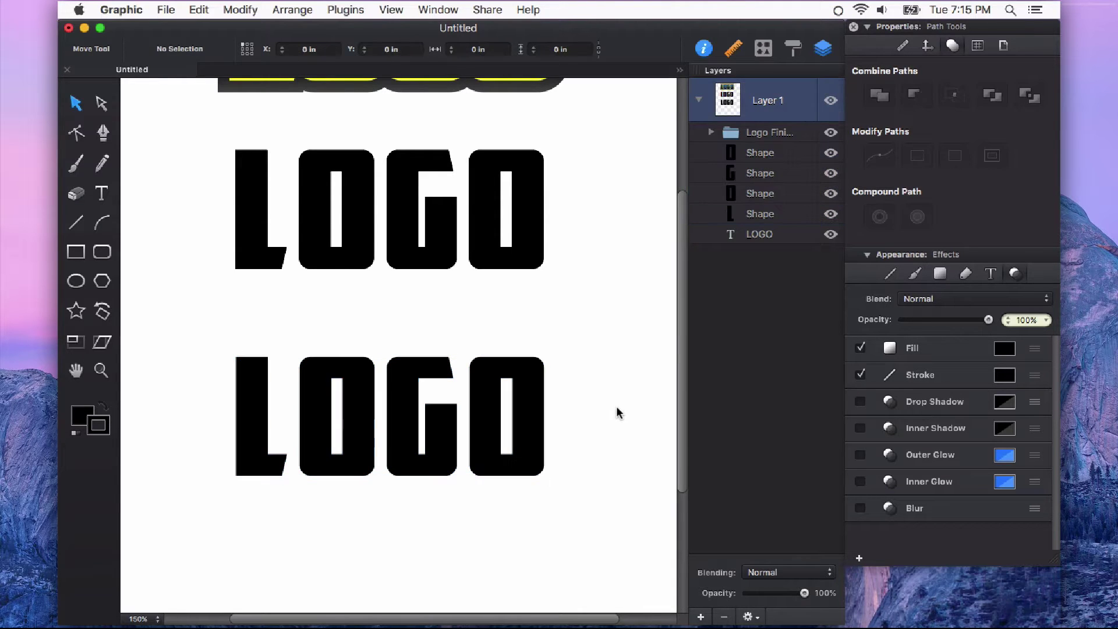
pyautogui.click(506, 414)
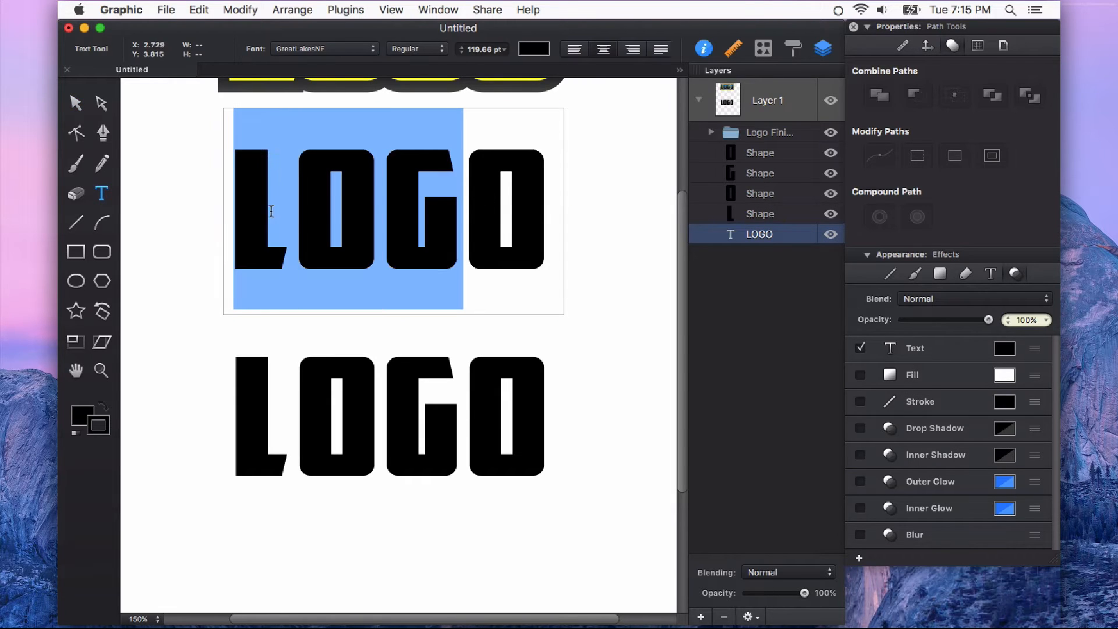
pyautogui.moveTo(99, 107)
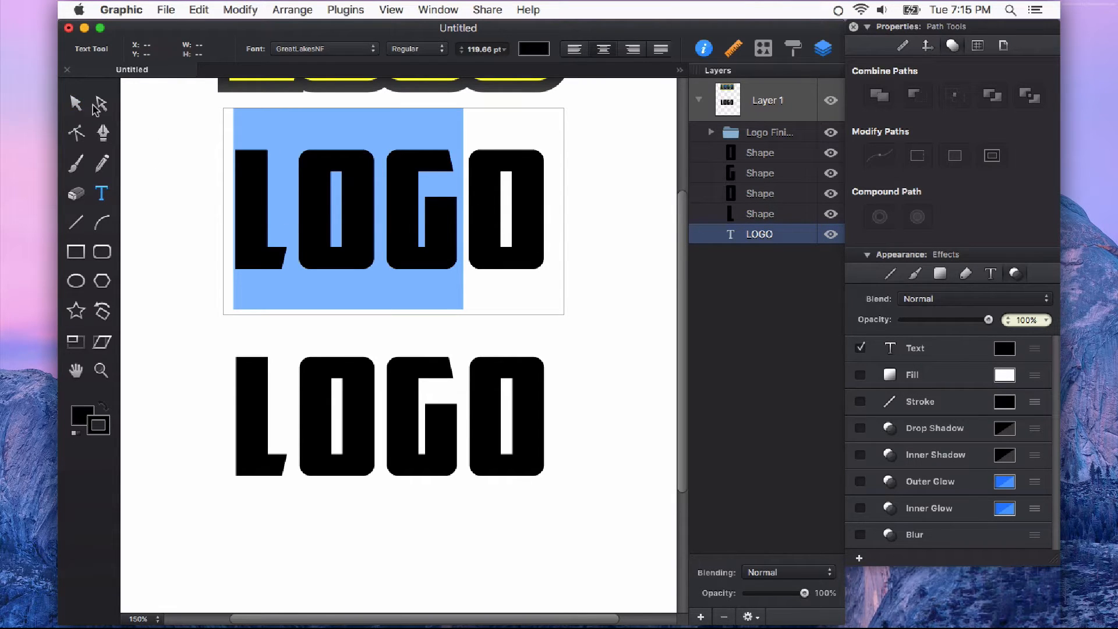
pyautogui.click(75, 103)
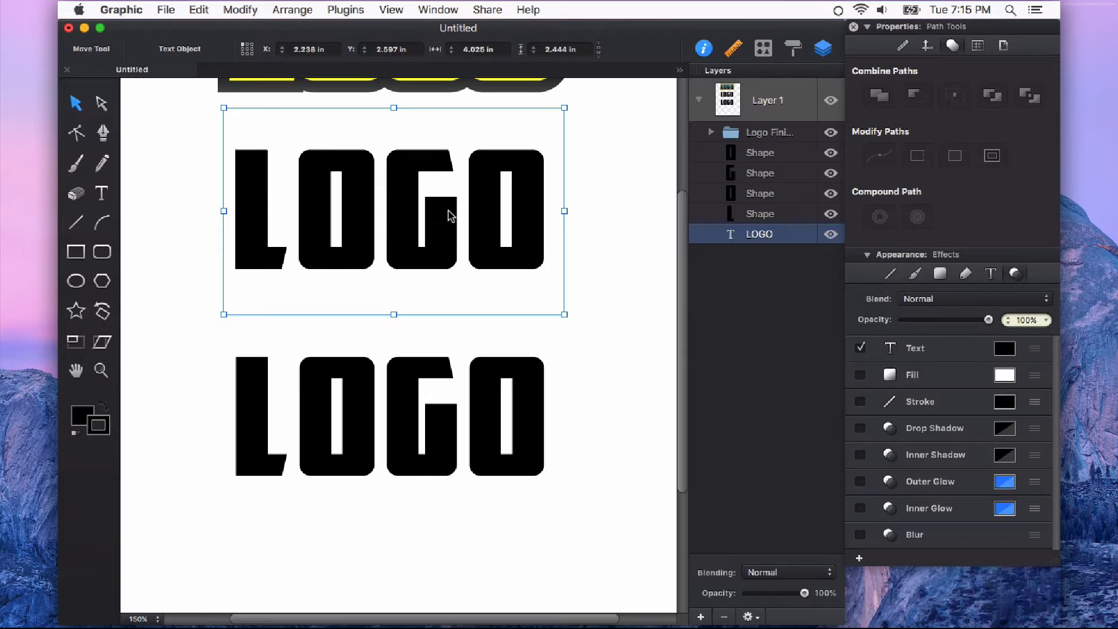
pyautogui.moveTo(478, 371)
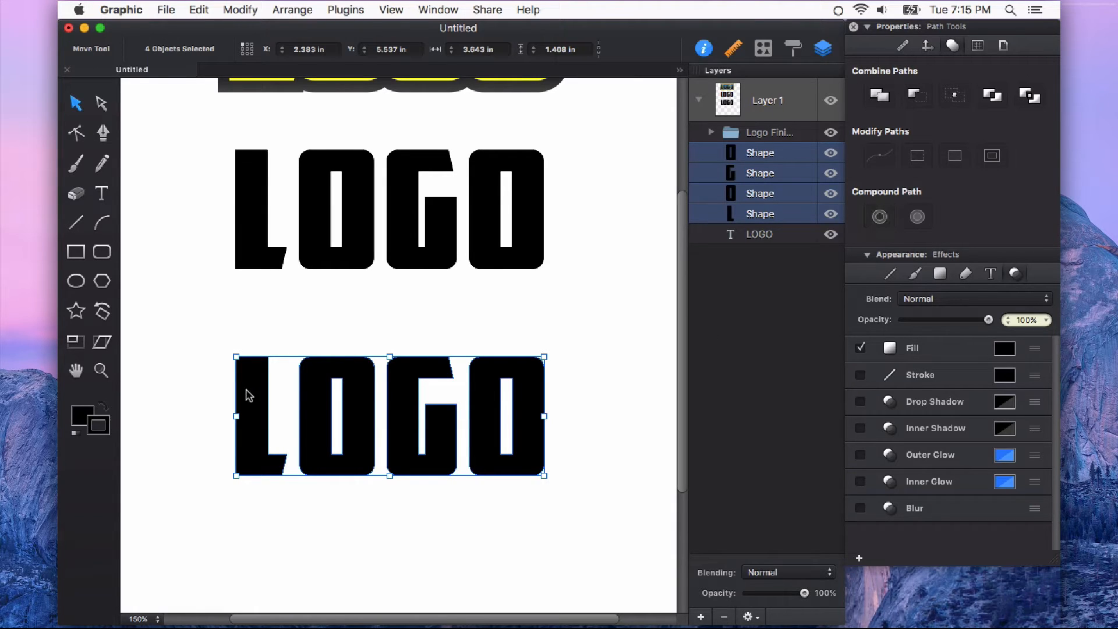
pyautogui.moveTo(582, 356)
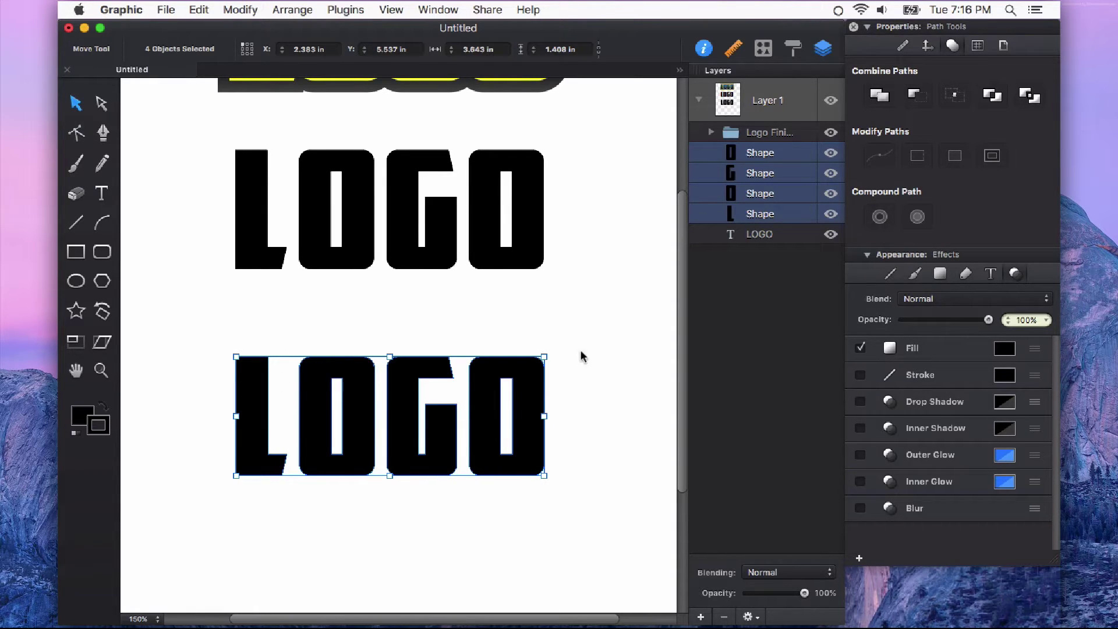
pyautogui.moveTo(880, 216)
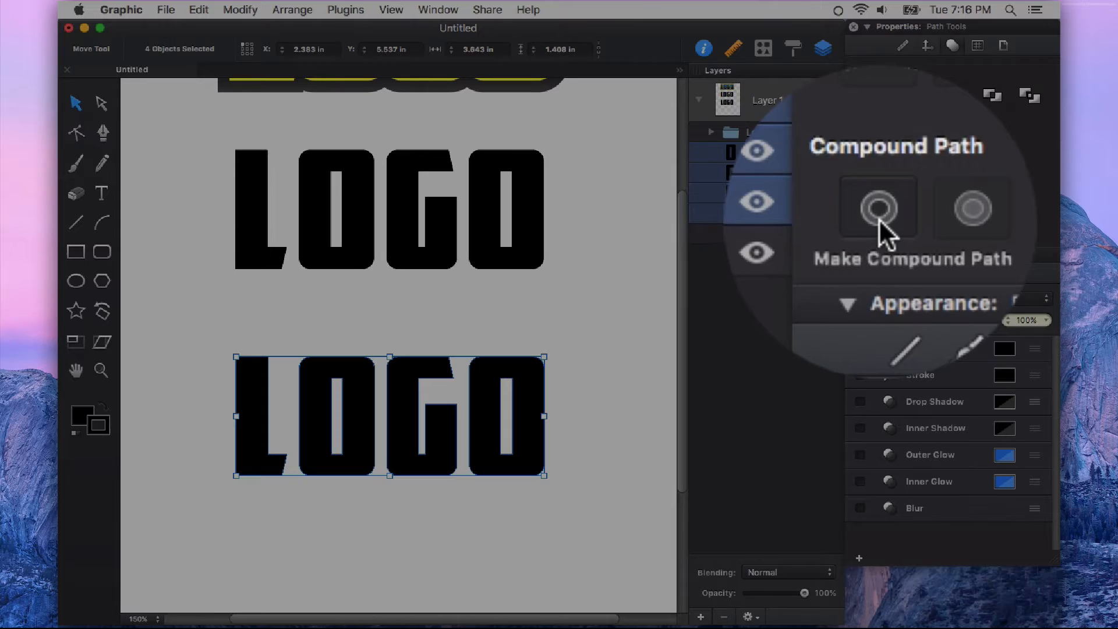
# Merge the four lower LOGO letter shapes with Make Compound Path.
pyautogui.click(878, 209)
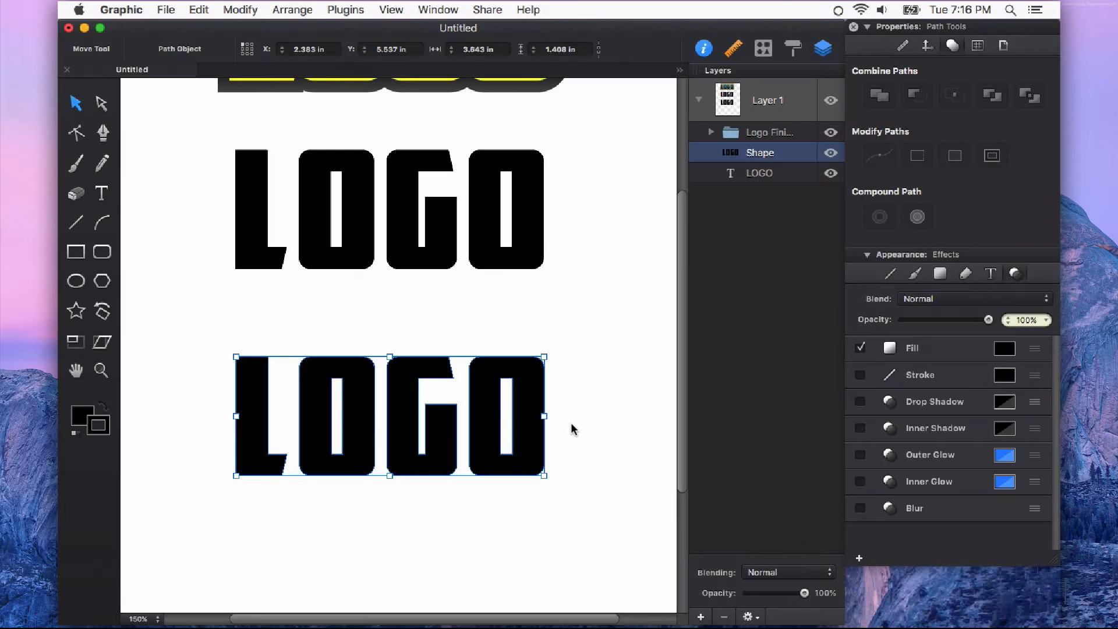
pyautogui.moveTo(436, 397)
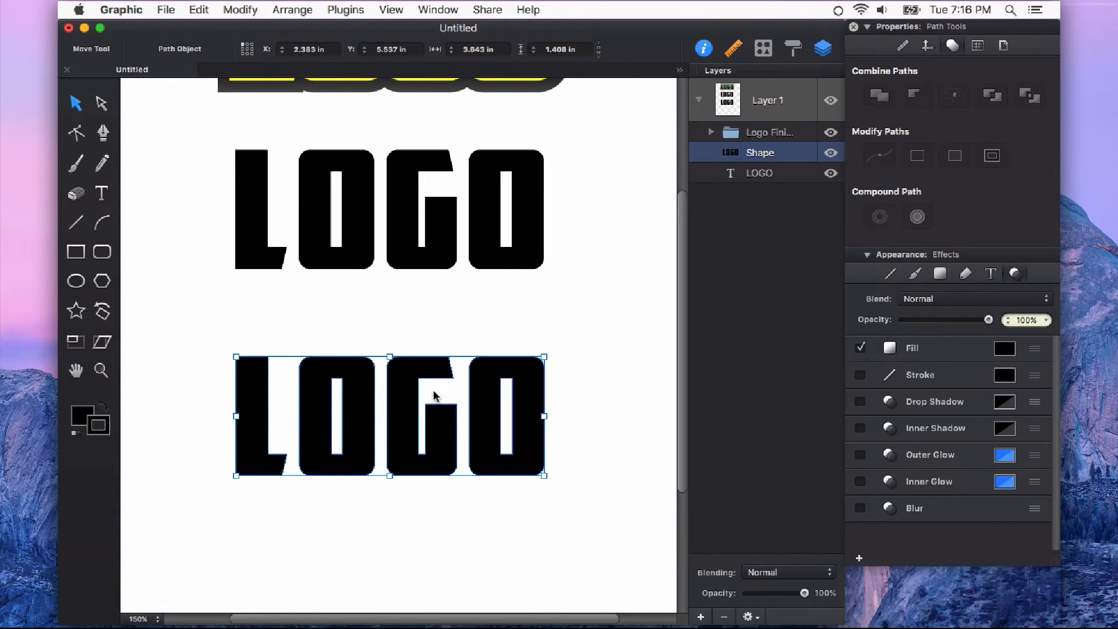
pyautogui.moveTo(576, 420)
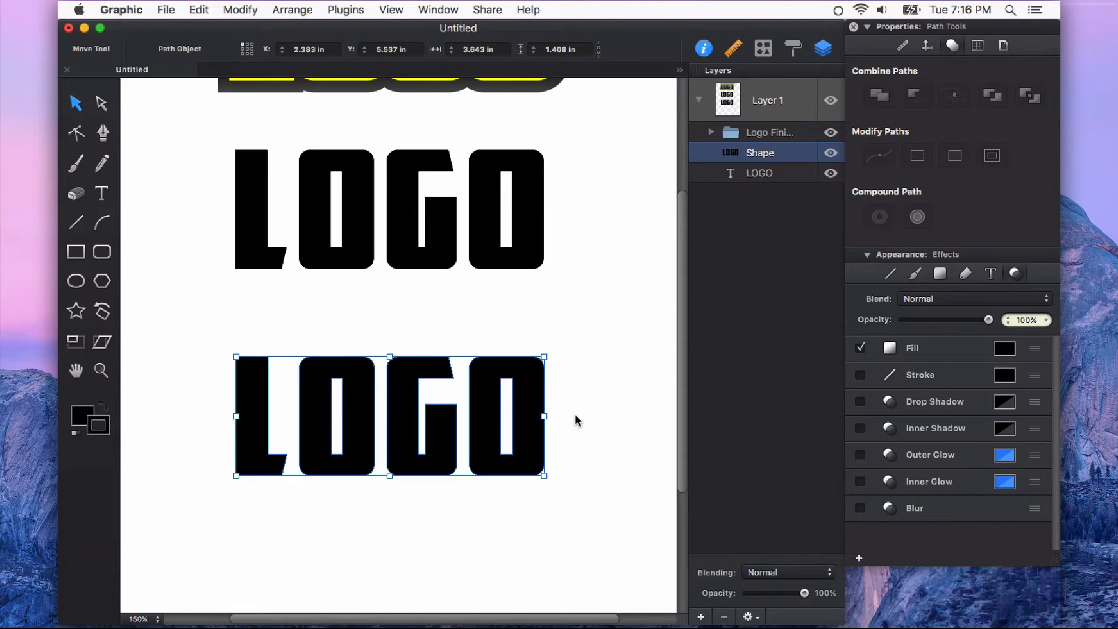
# Paste the letters in place and select the new Shape copy for a salmon-red fill.
pyautogui.click(198, 9)
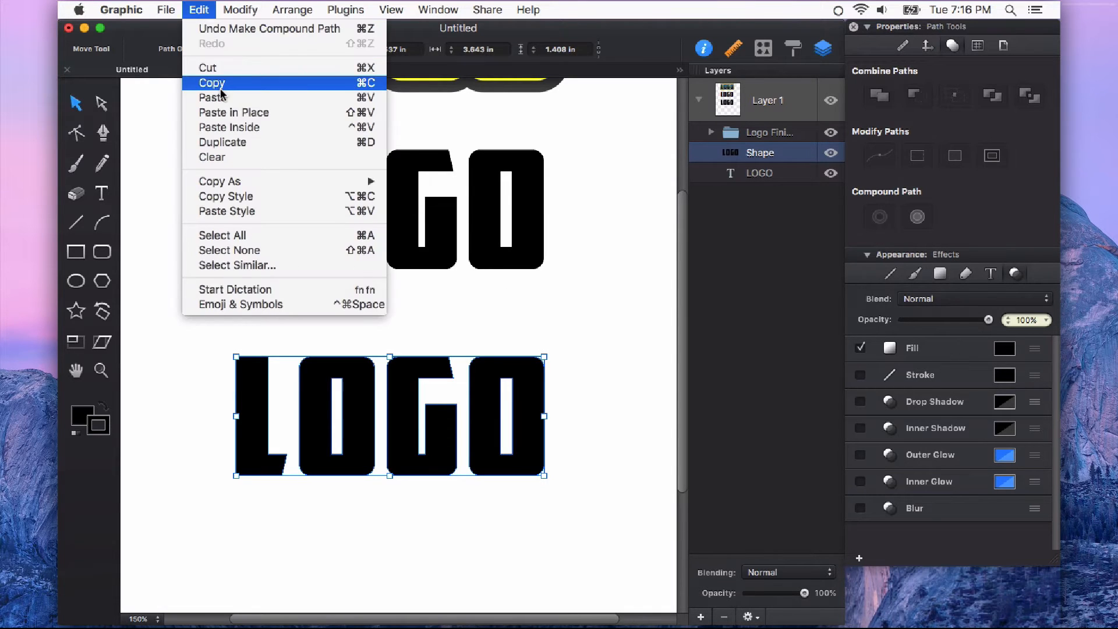
pyautogui.moveTo(268, 111)
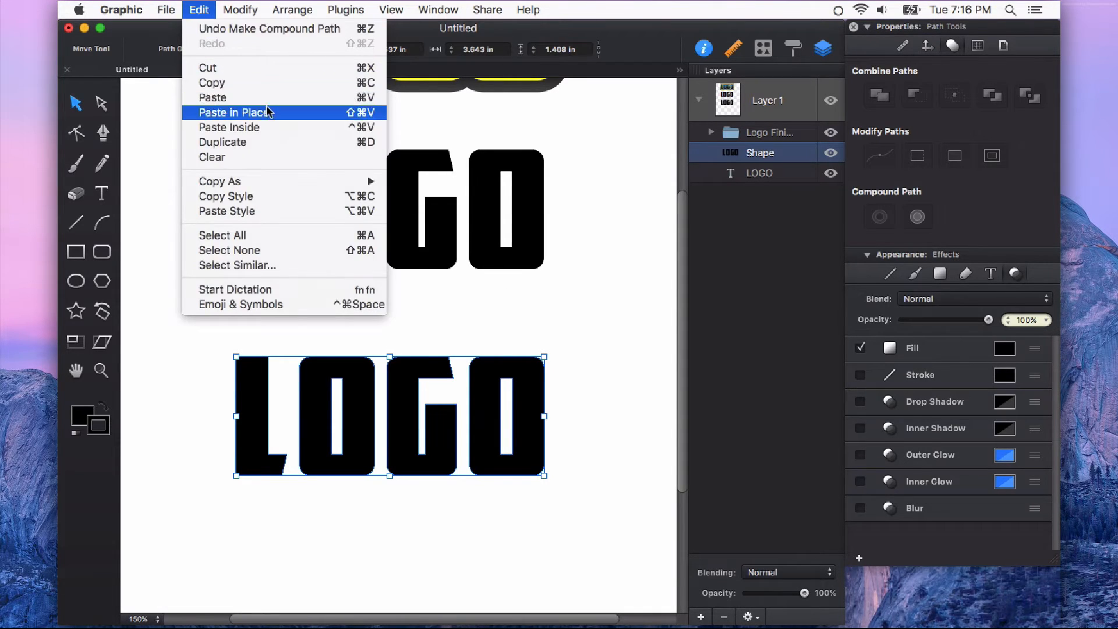
pyautogui.click(234, 112)
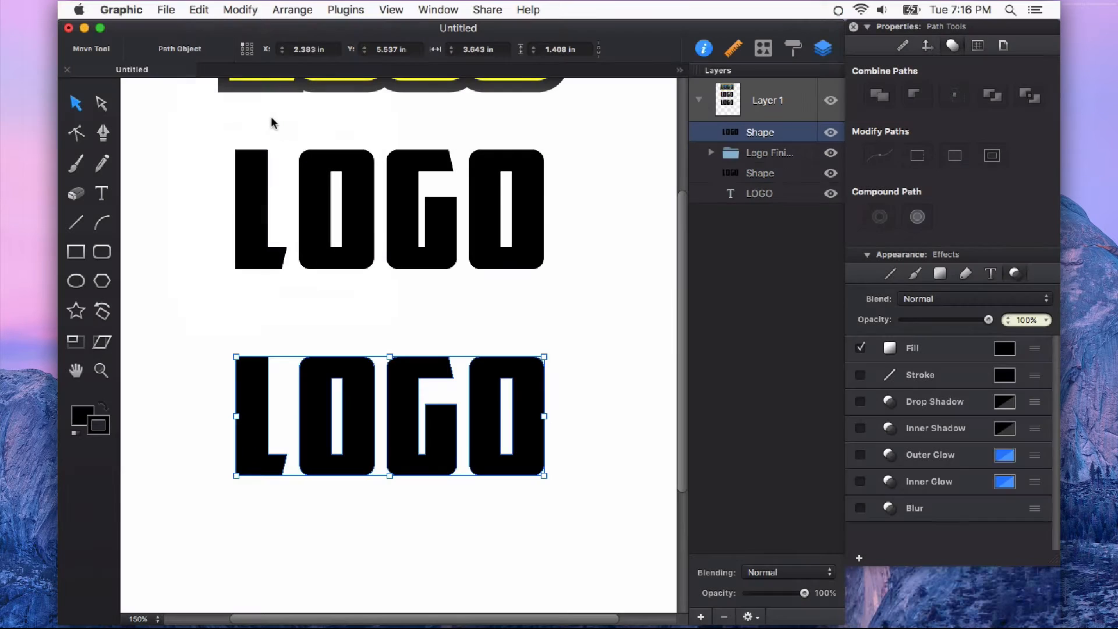
pyautogui.moveTo(562, 271)
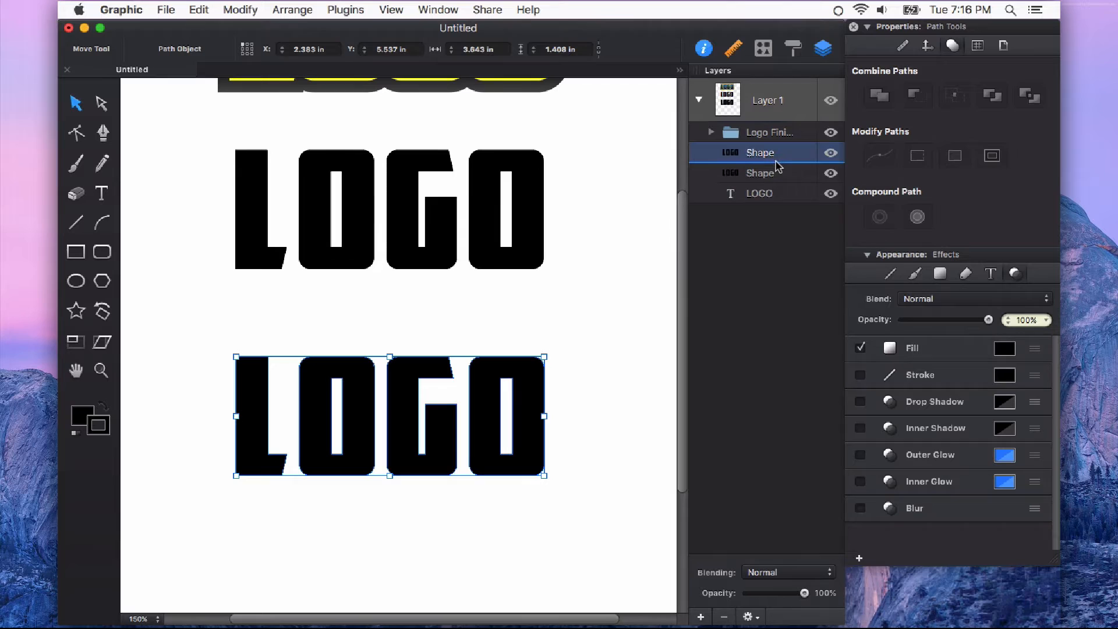
pyautogui.click(1003, 348)
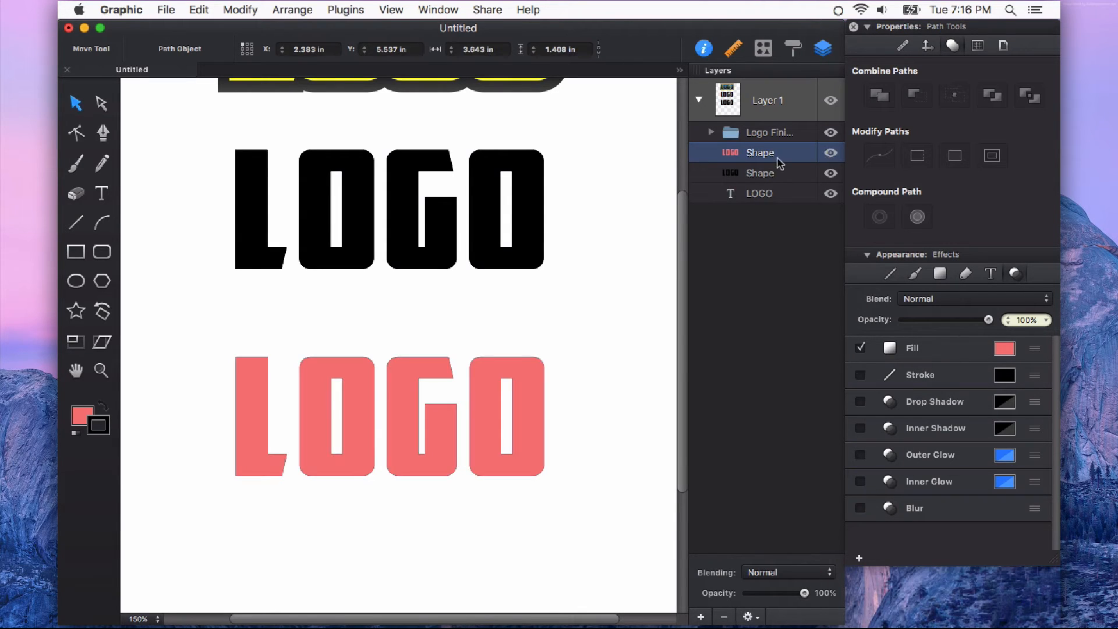
pyautogui.moveTo(769, 217)
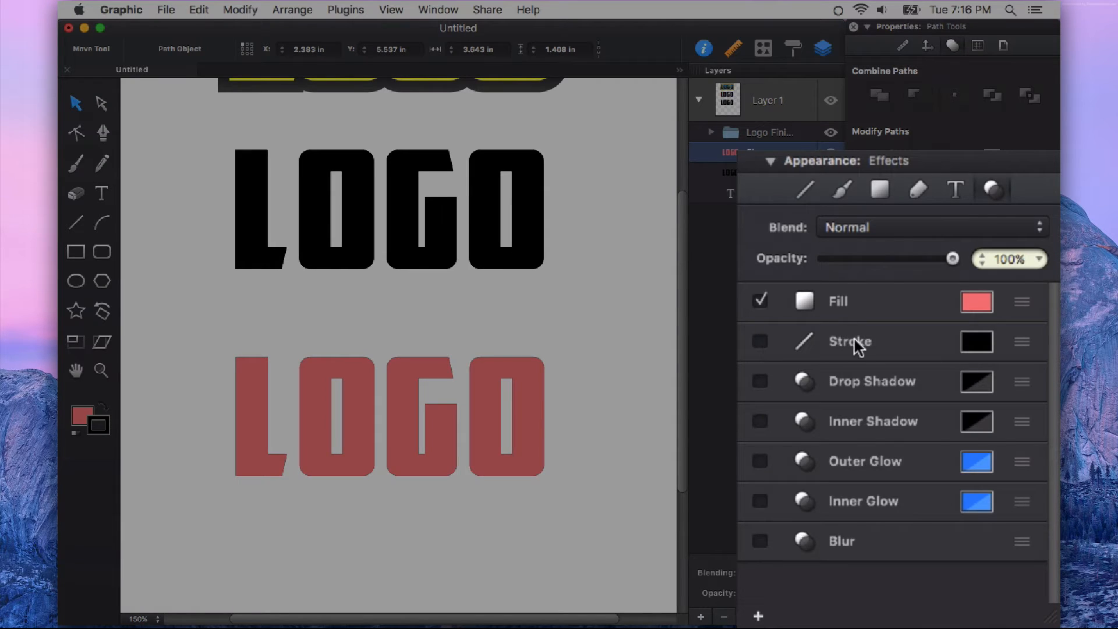
# Give the salmon copy a 15 pt stroke centred on the letter edges.
pyautogui.click(759, 342)
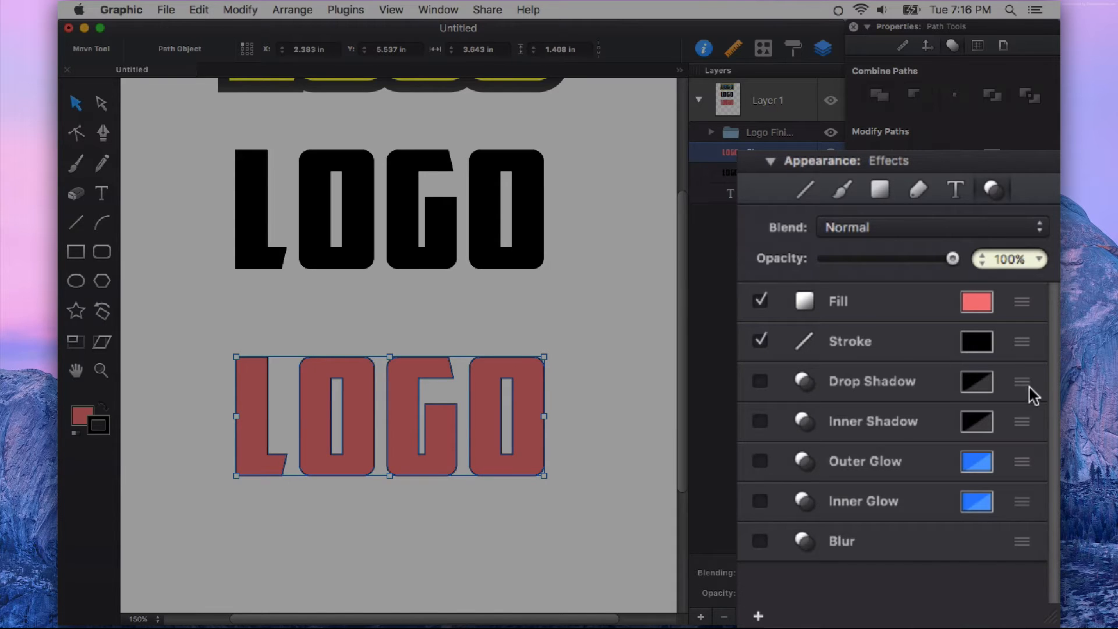
pyautogui.click(848, 340)
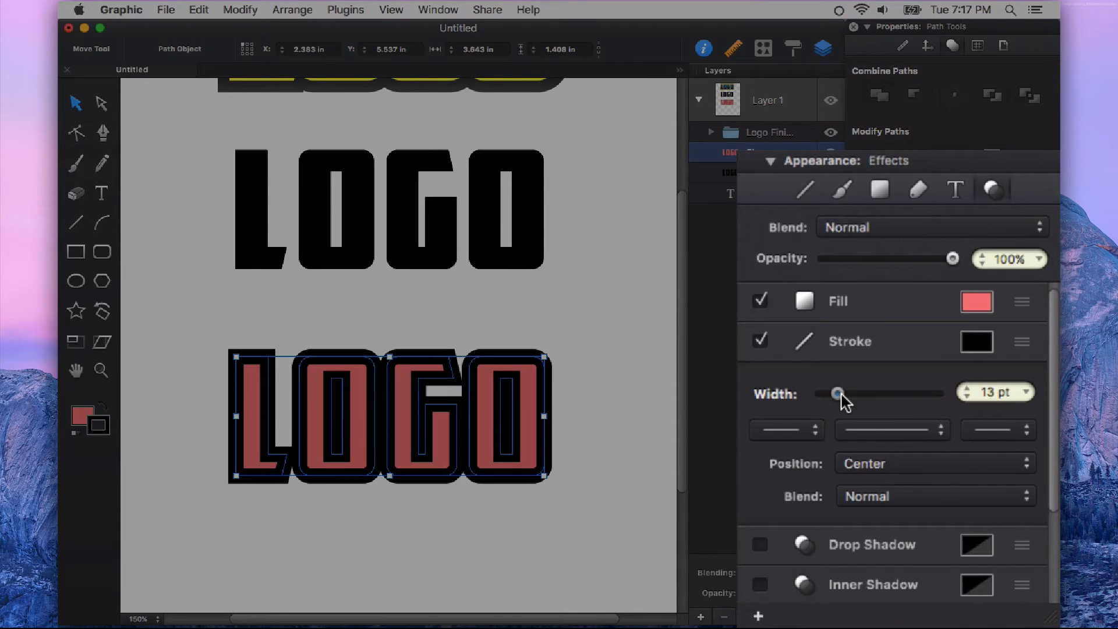
pyautogui.click(998, 404)
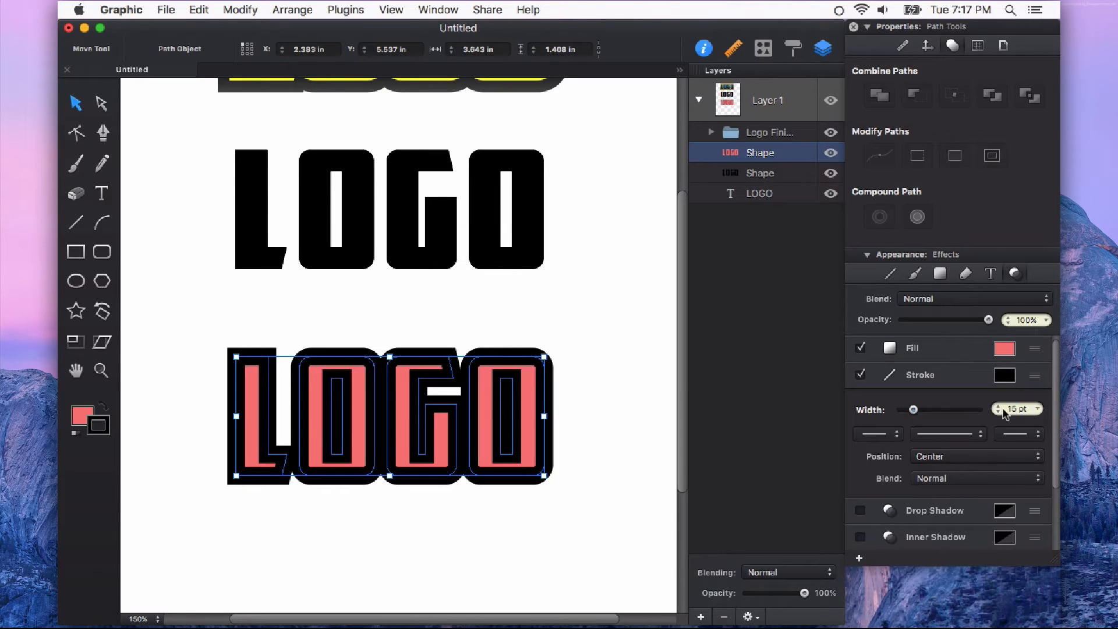
pyautogui.moveTo(876, 464)
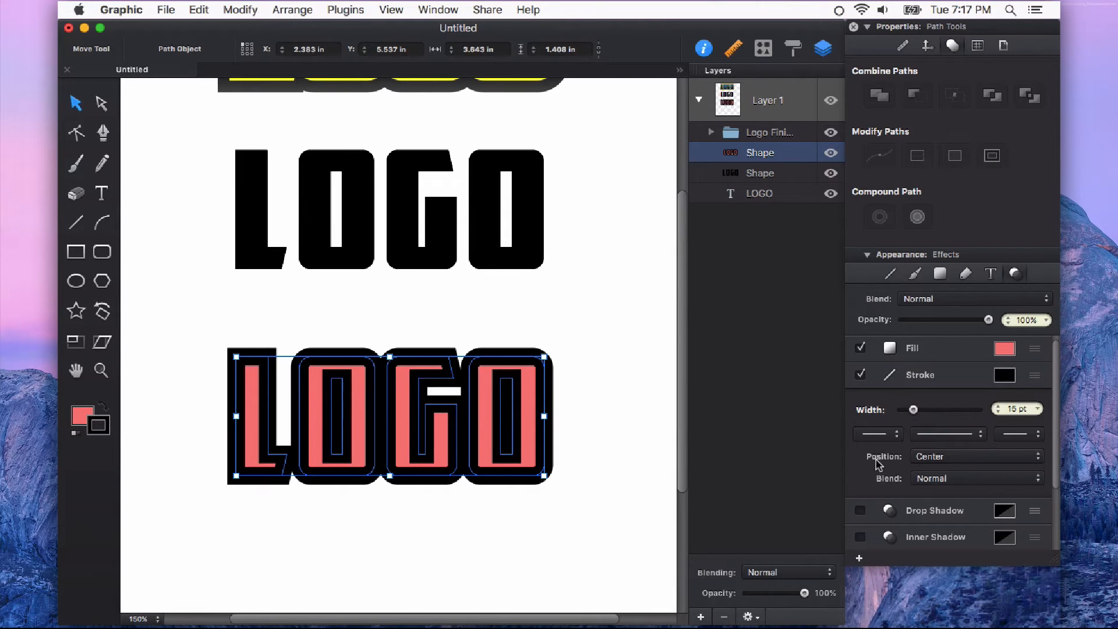
pyautogui.moveTo(961, 458)
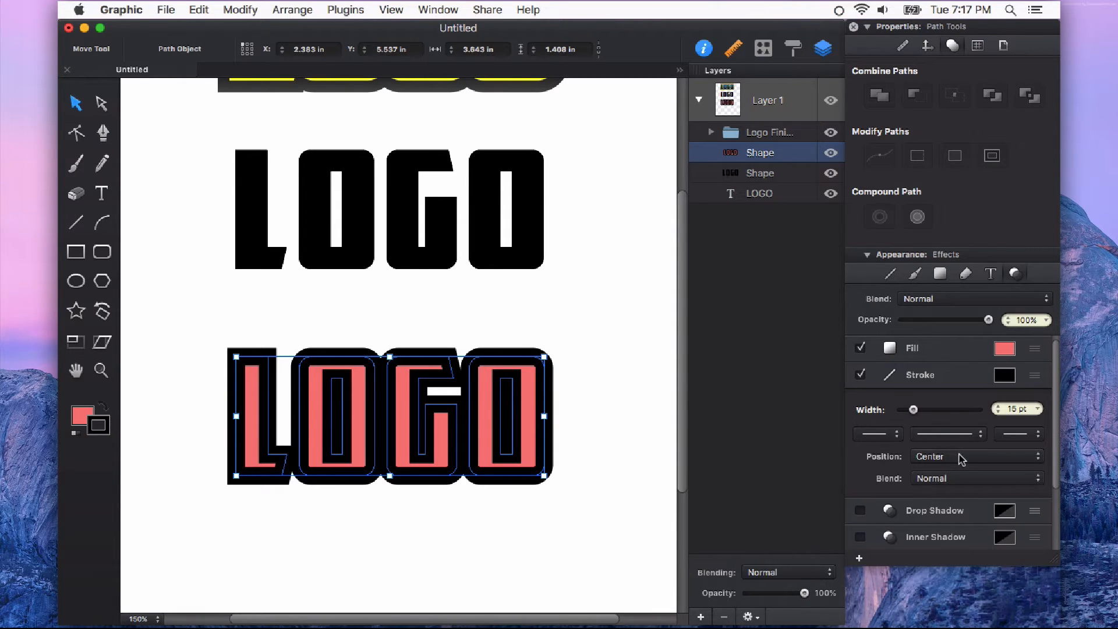
pyautogui.click(976, 457)
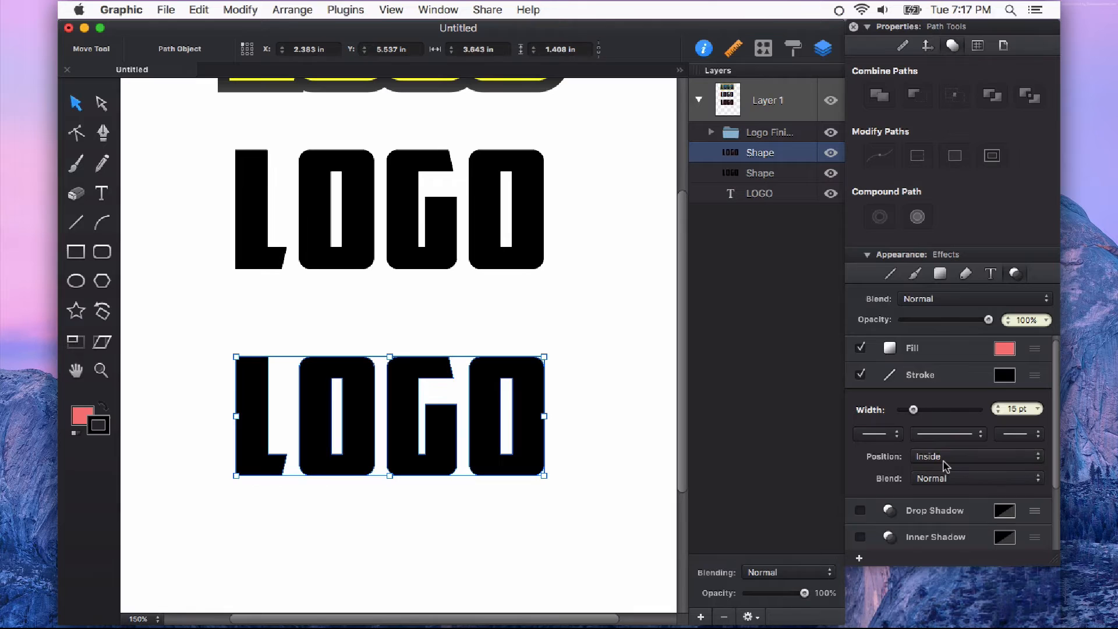
pyautogui.click(973, 455)
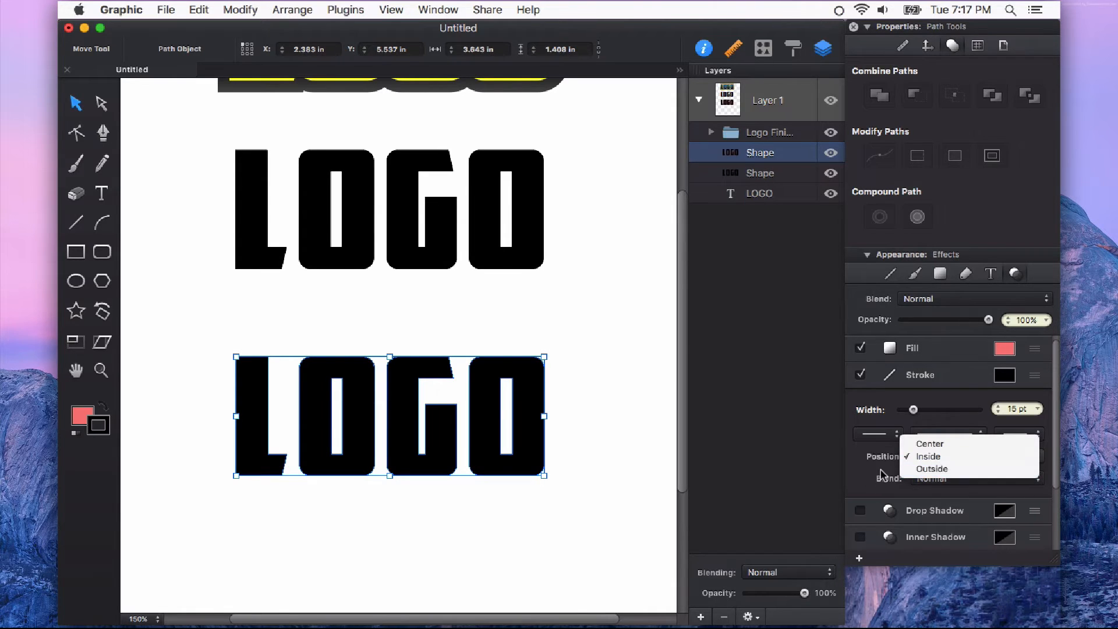
pyautogui.moveTo(913, 388)
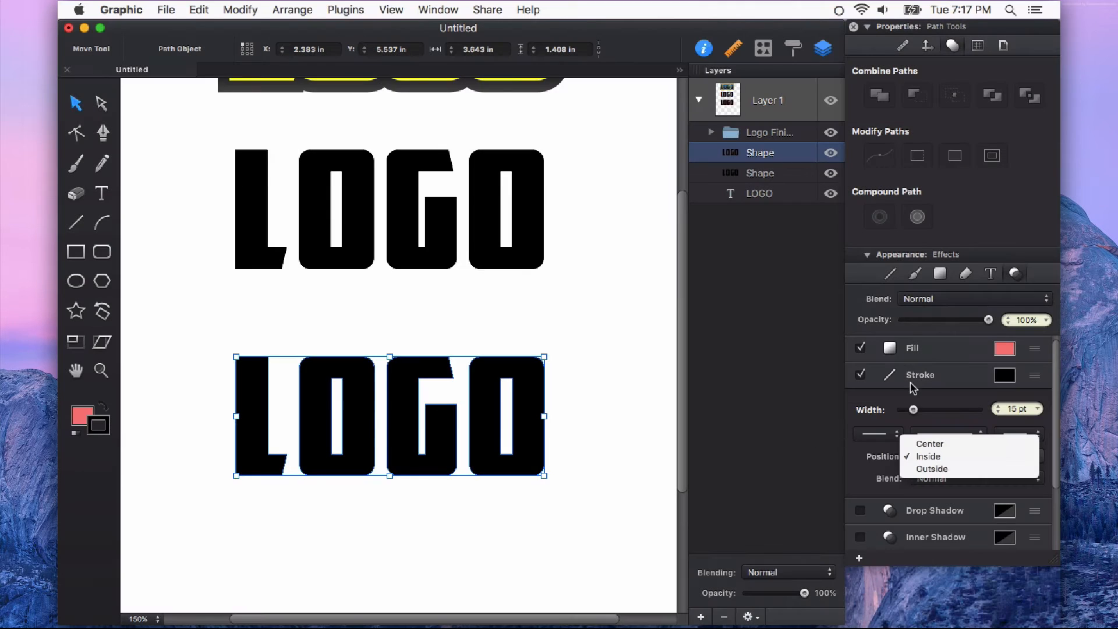
pyautogui.click(928, 456)
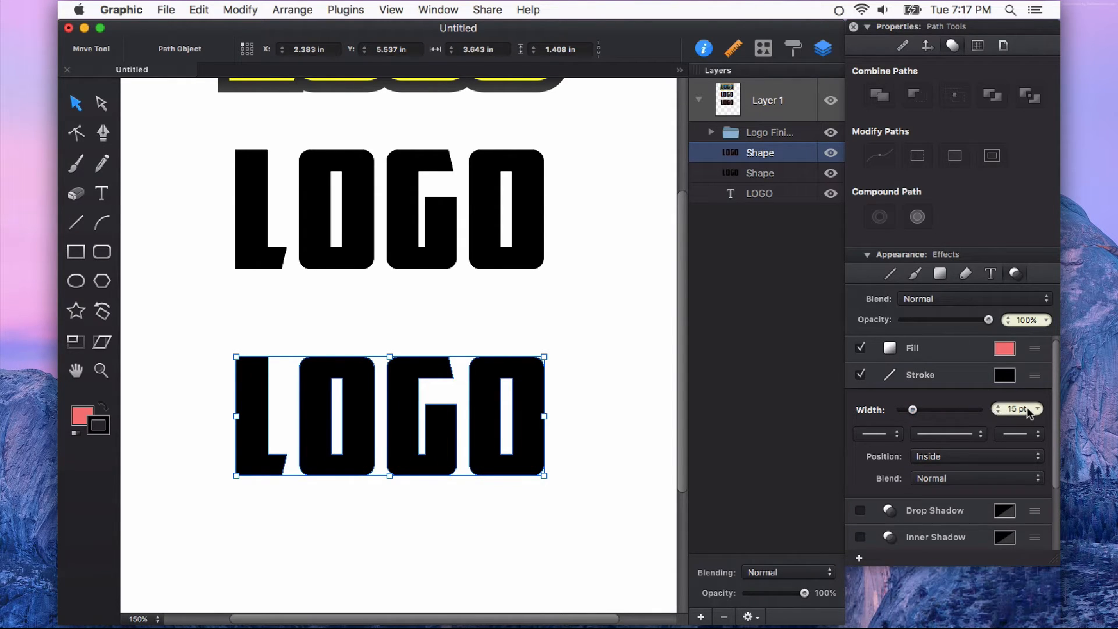
pyautogui.moveTo(1026, 472)
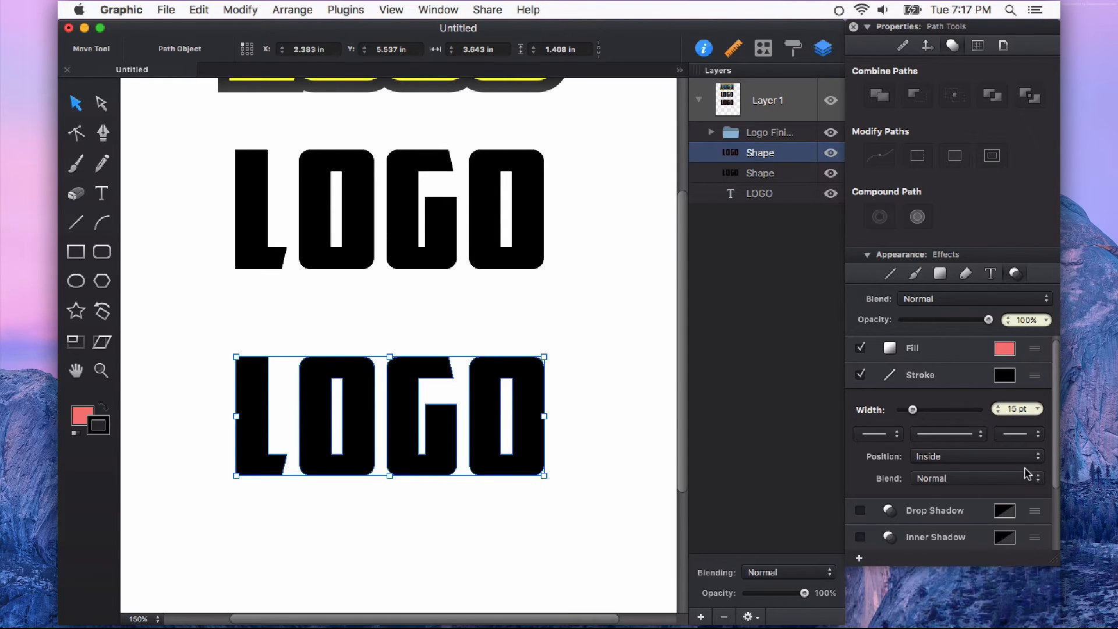
pyautogui.click(975, 457)
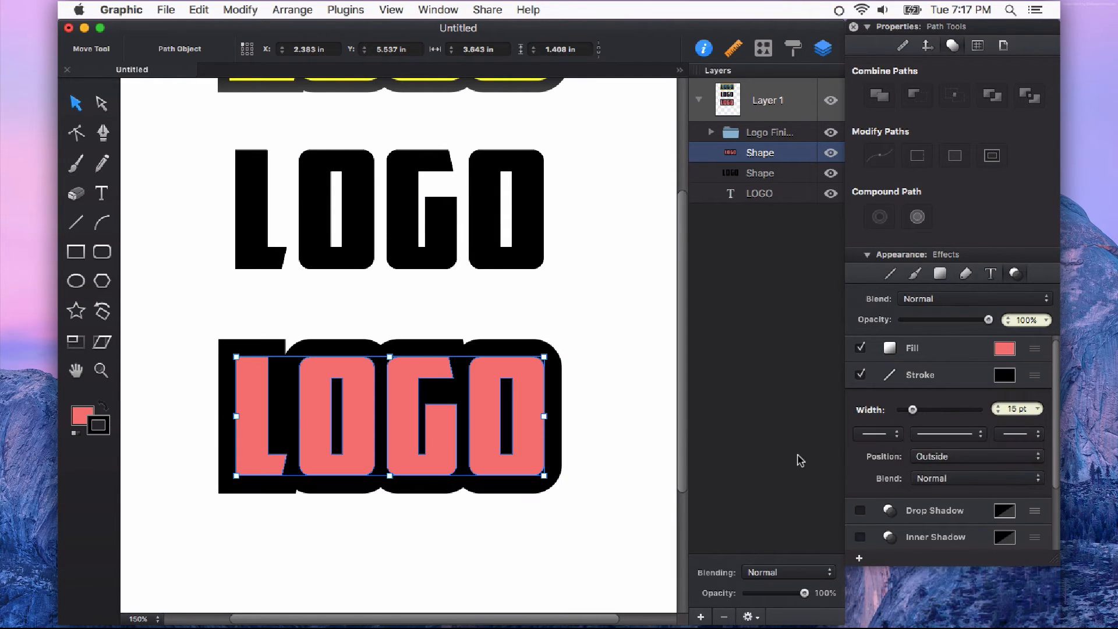
pyautogui.moveTo(879, 466)
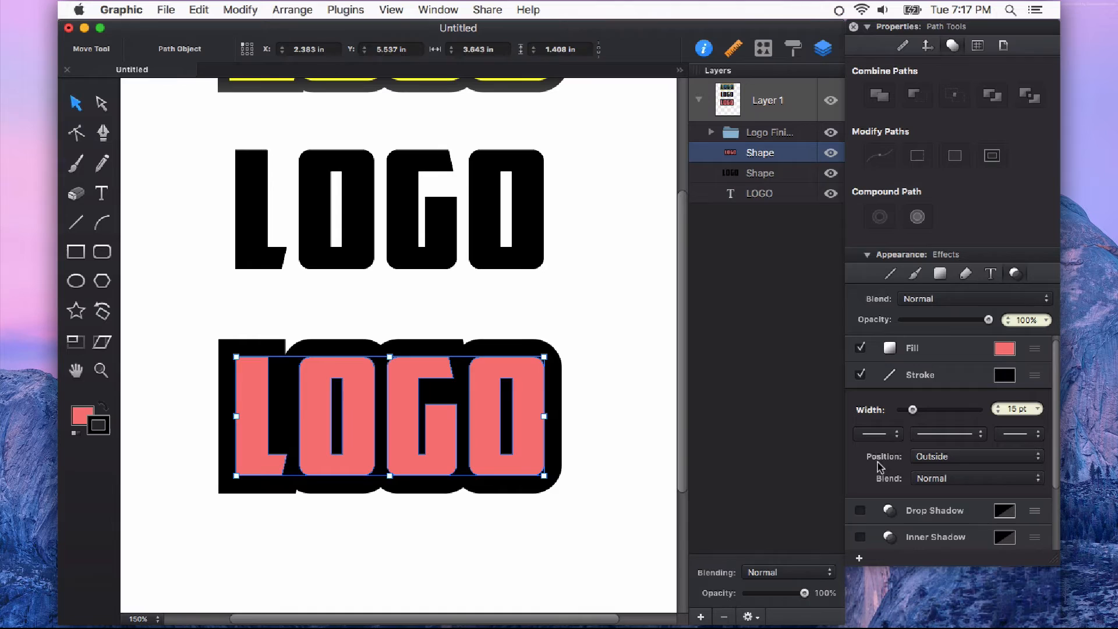
pyautogui.click(975, 456)
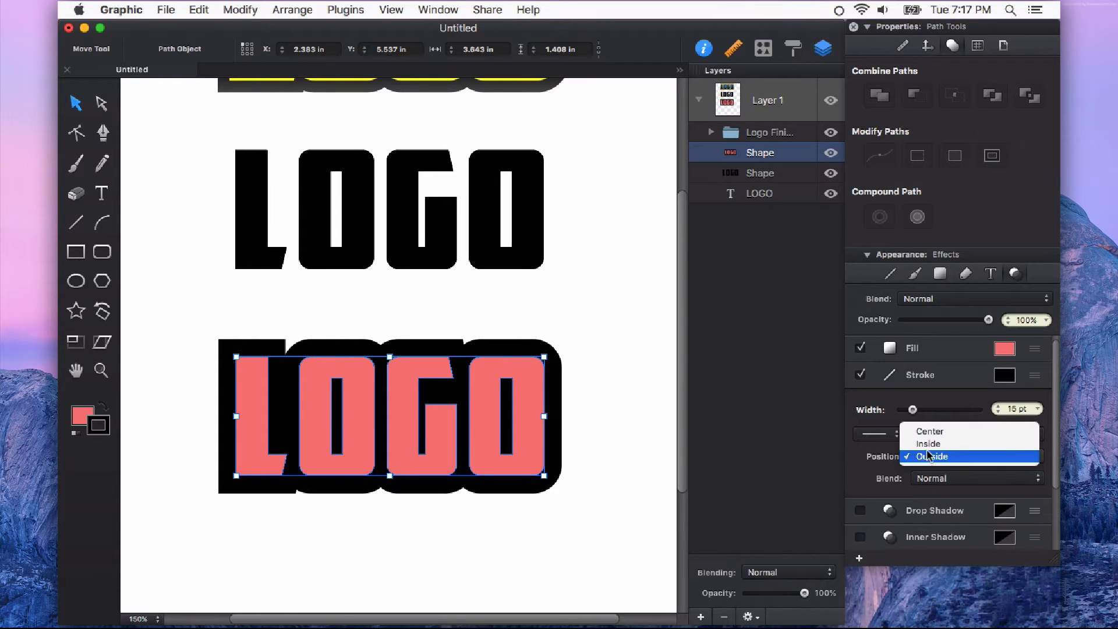
pyautogui.click(929, 430)
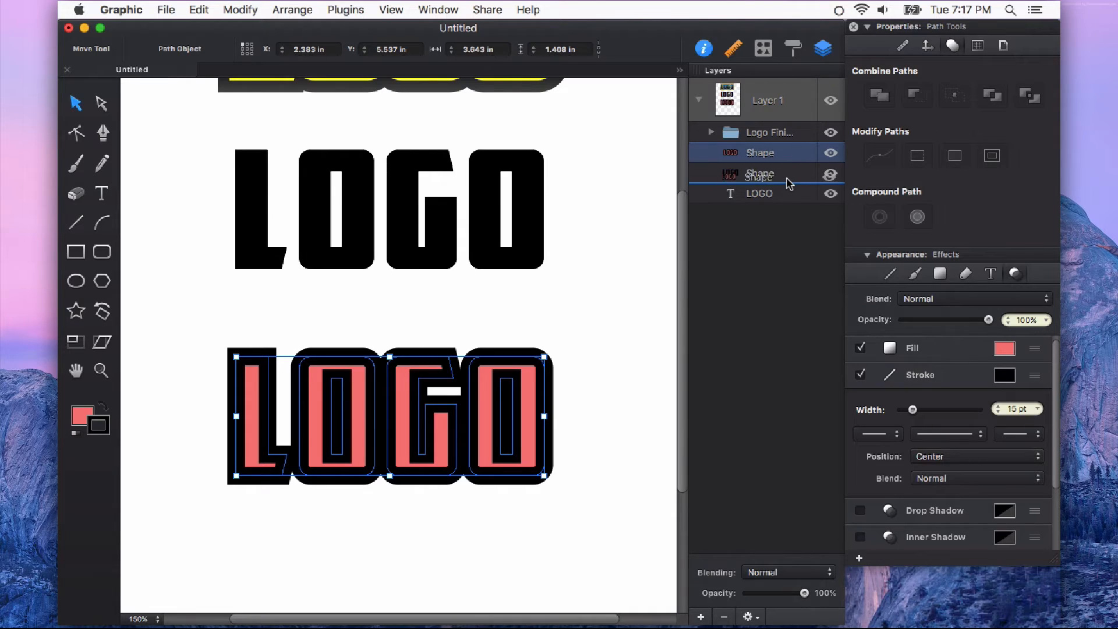
# Move the salmon copy beneath the black letters and set its stroke colour to FF5B5B.
pyautogui.click(760, 172)
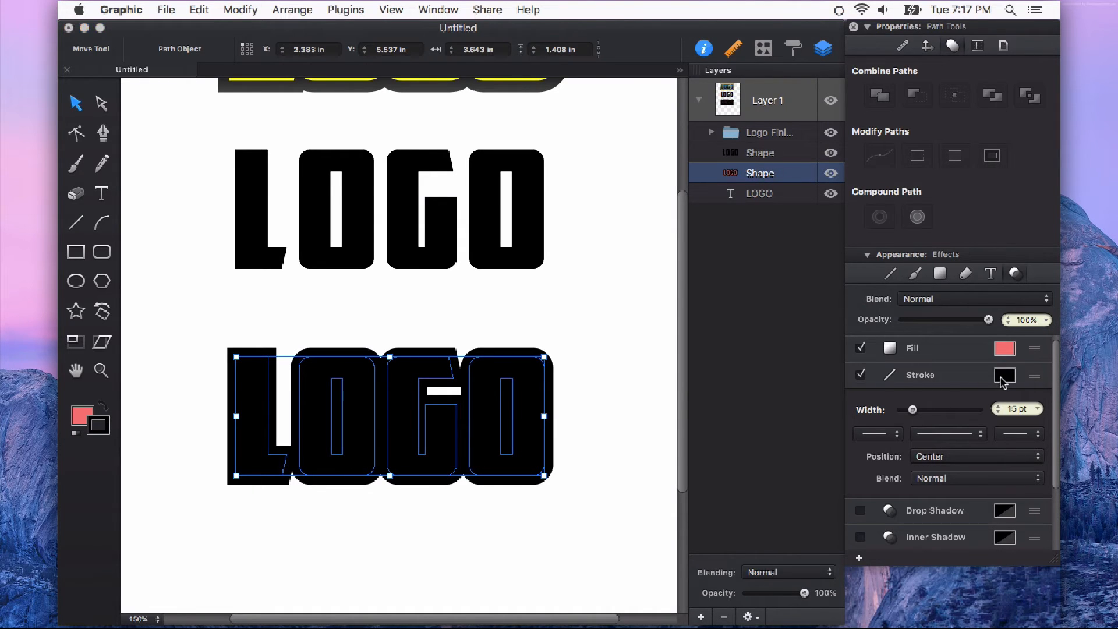
pyautogui.click(1004, 375)
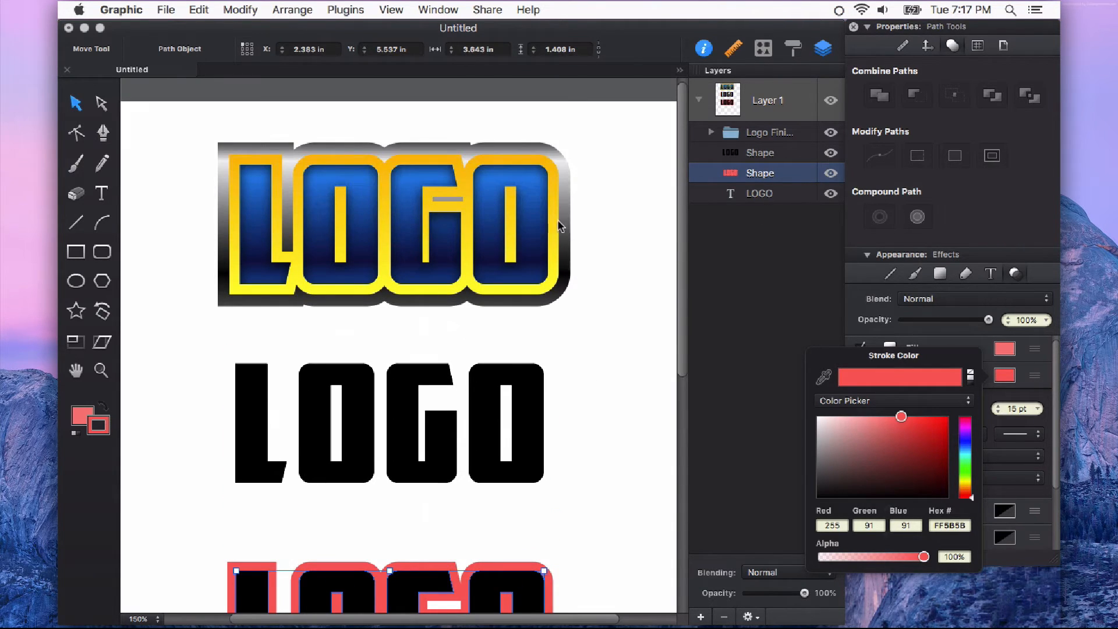
pyautogui.scroll(-3)
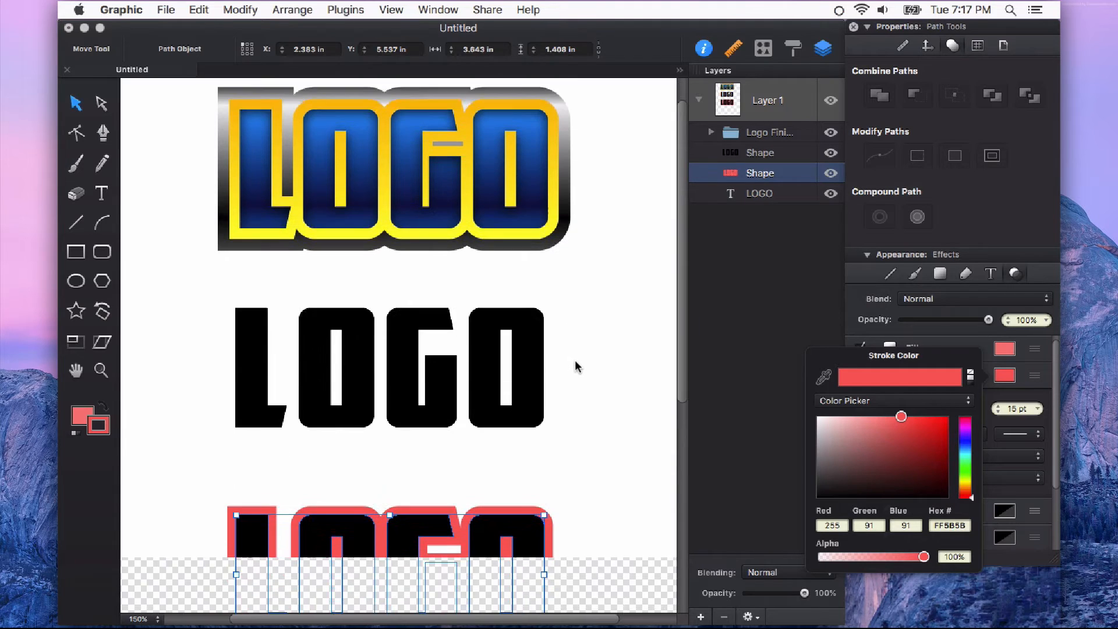
pyautogui.scroll(-3)
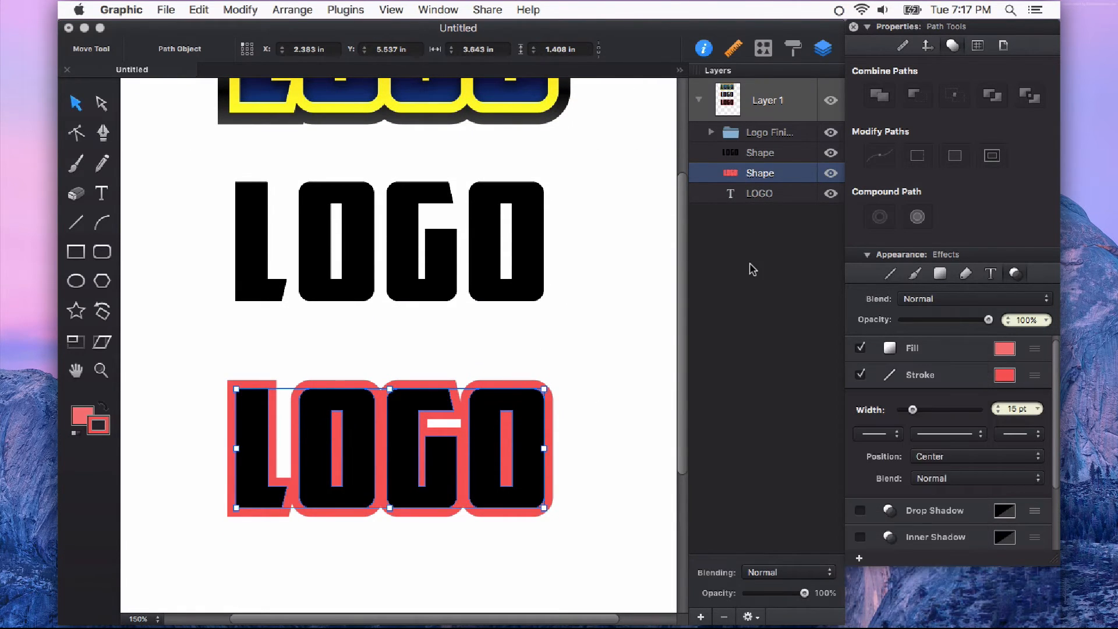
pyautogui.click(241, 9)
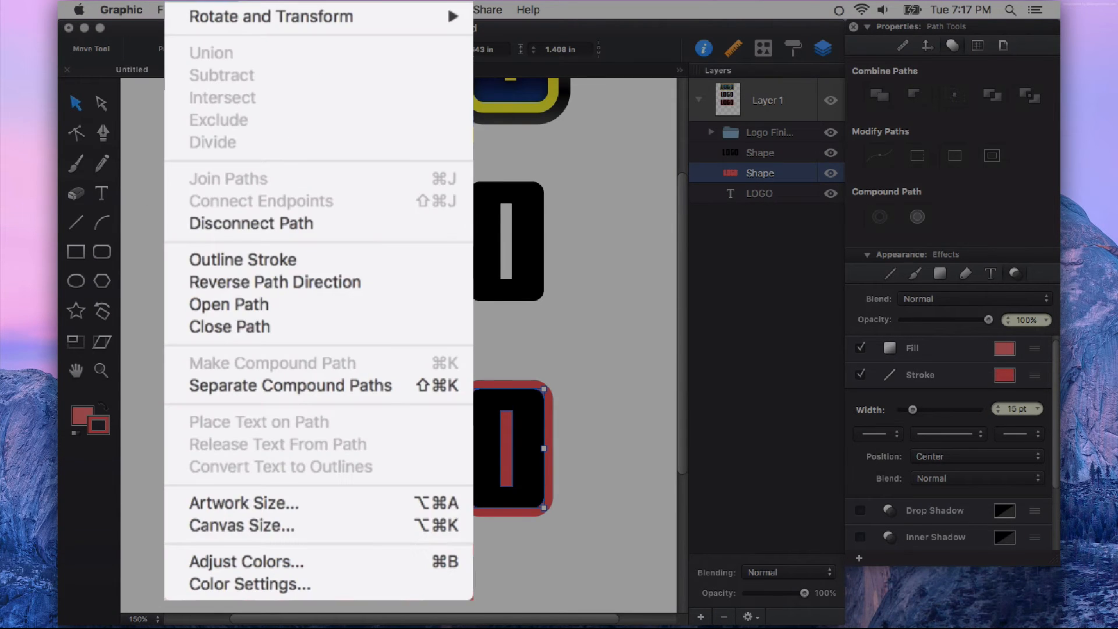
pyautogui.moveTo(243, 259)
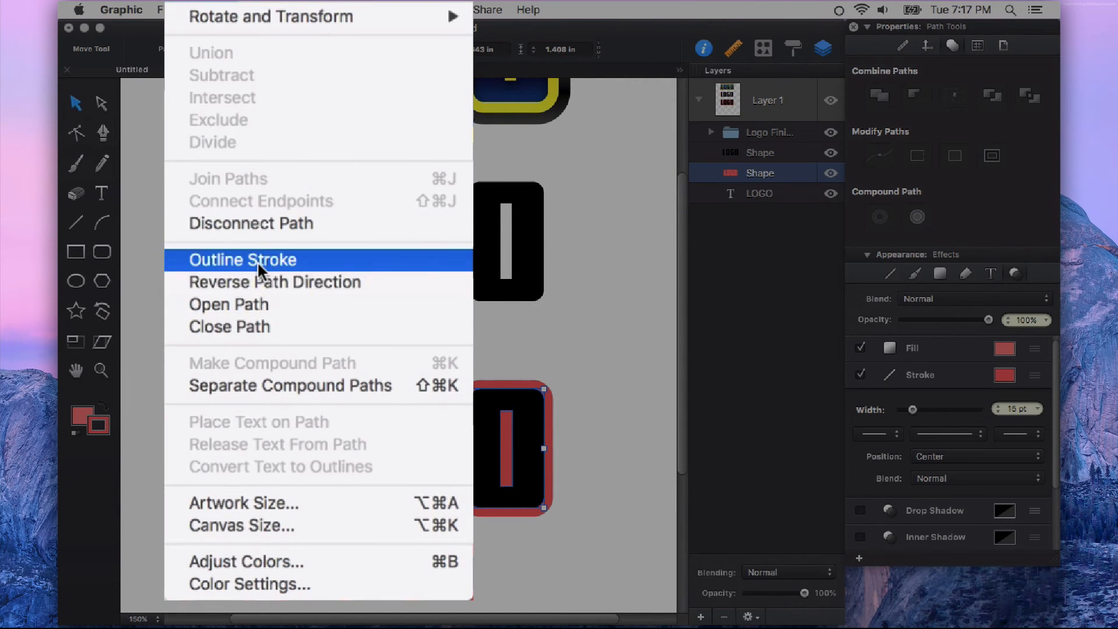
pyautogui.click(242, 259)
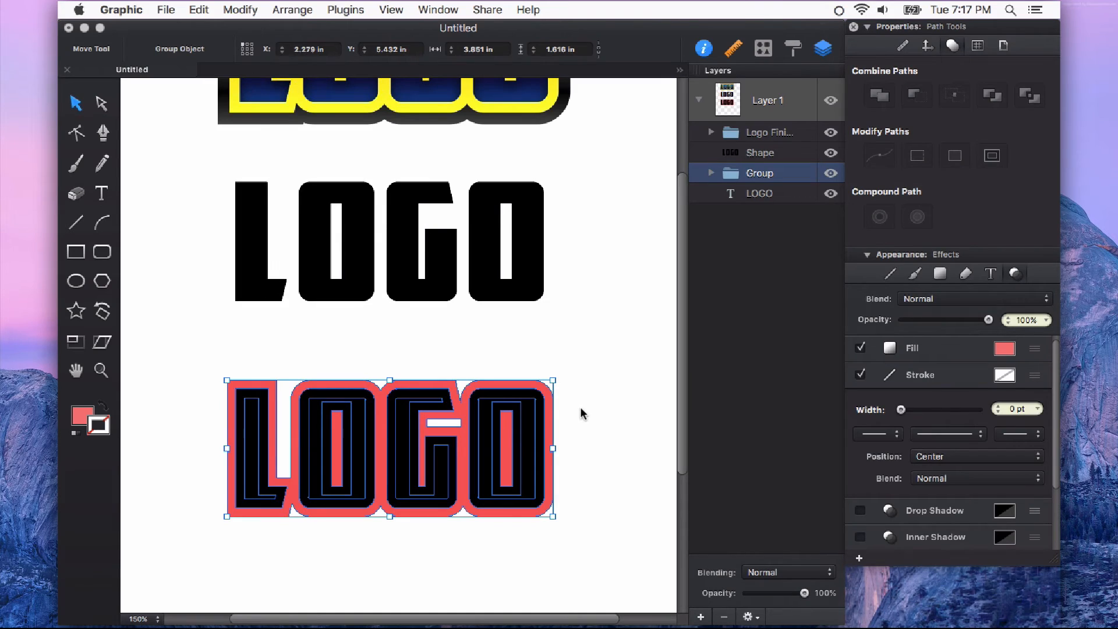
pyautogui.moveTo(783, 179)
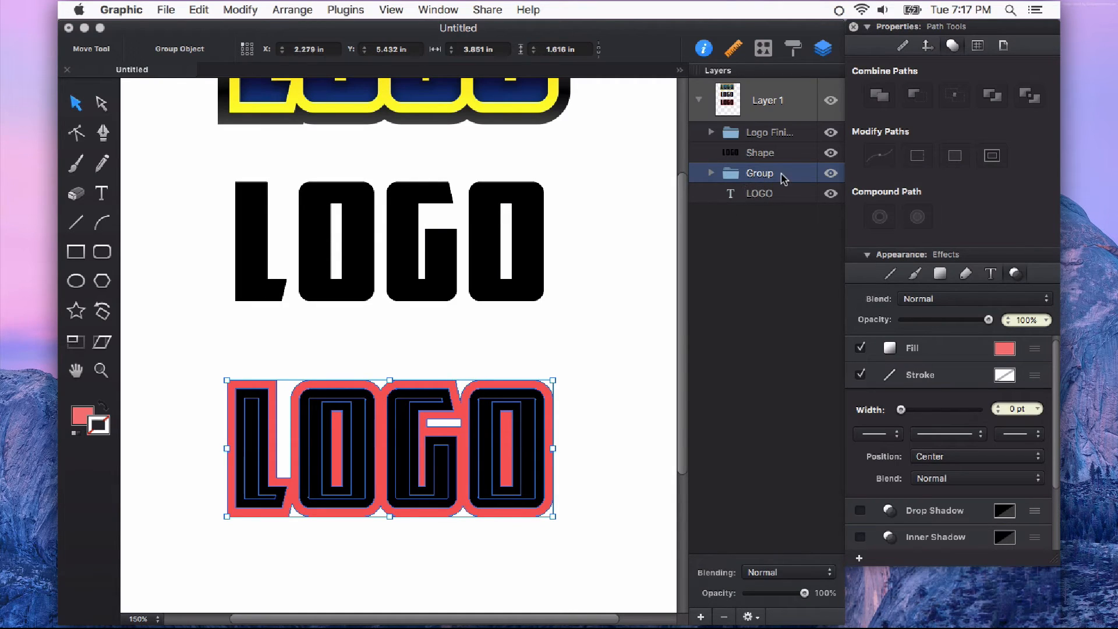
pyautogui.moveTo(718, 184)
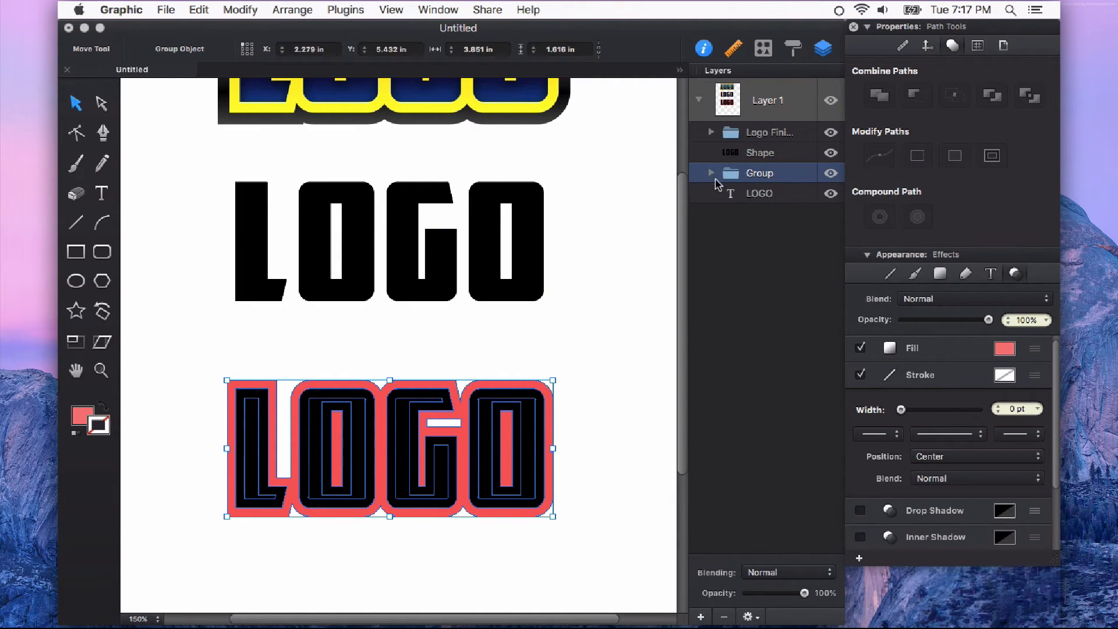
pyautogui.click(710, 173)
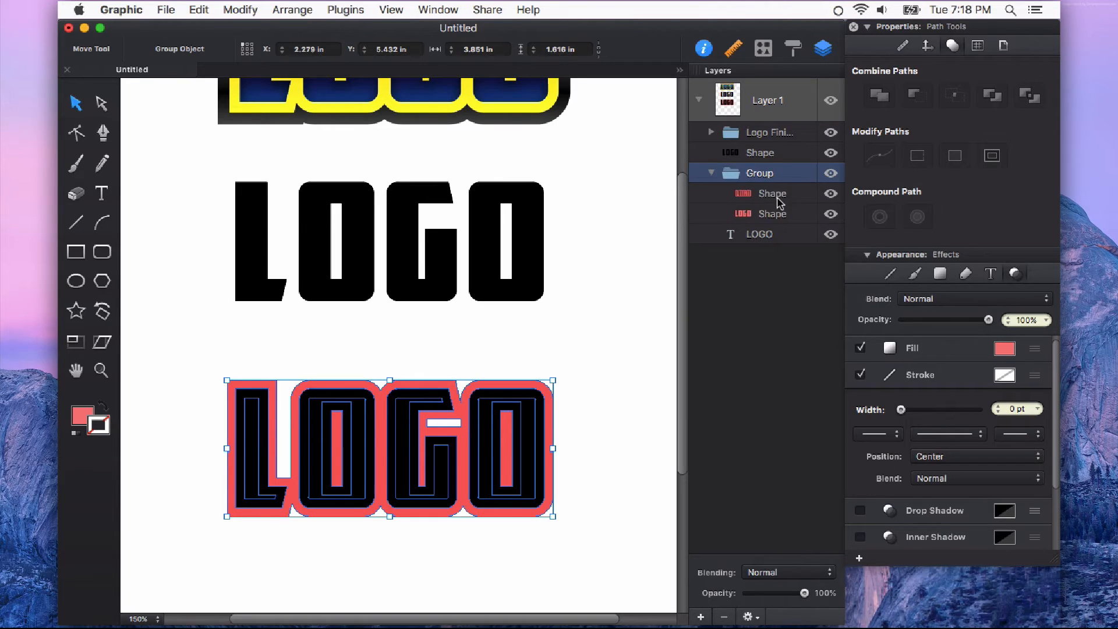
pyautogui.click(772, 193)
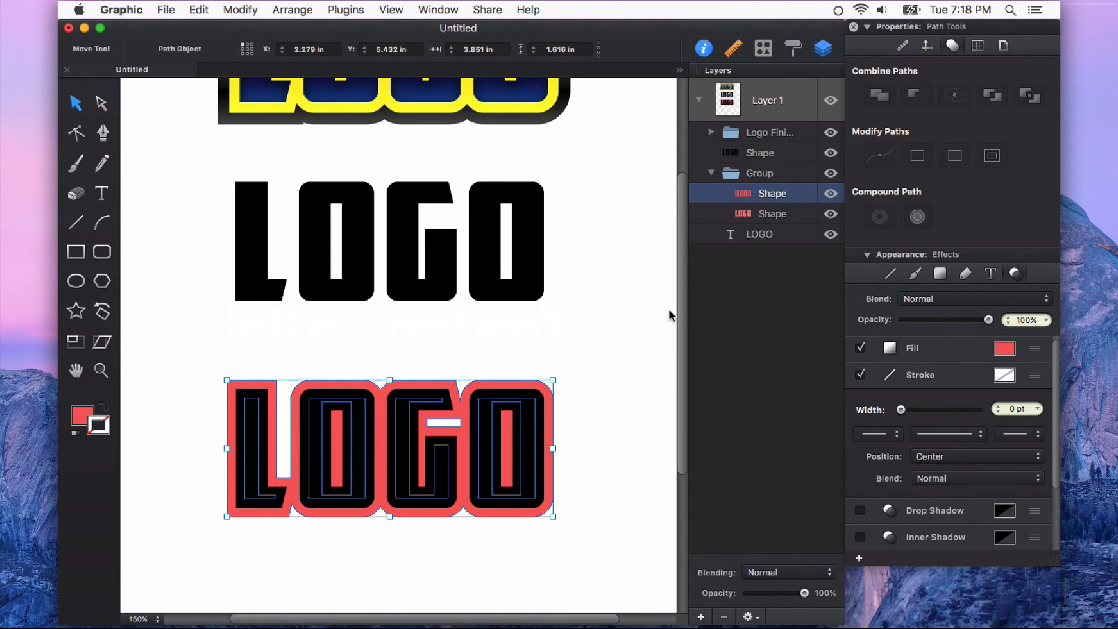
pyautogui.moveTo(572, 368)
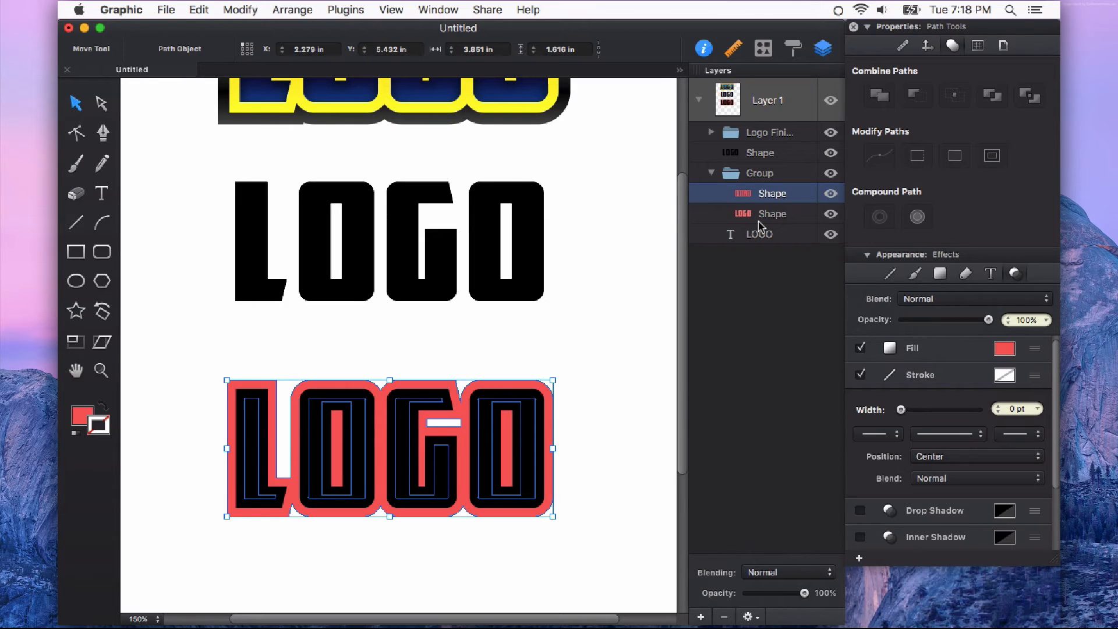
pyautogui.moveTo(760, 183)
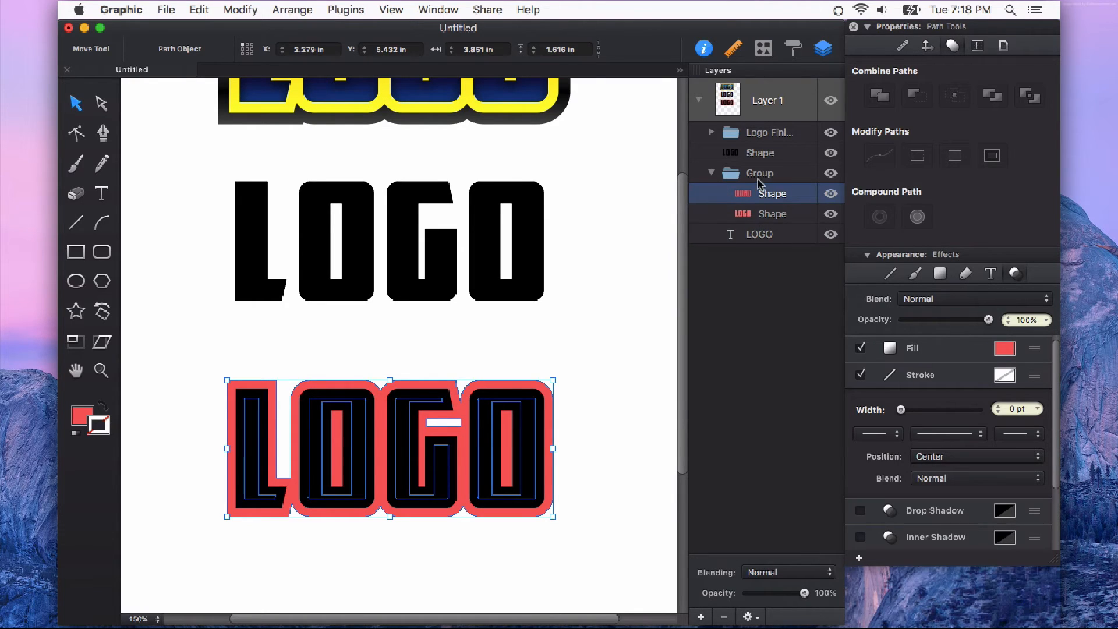
# Ungroup the two red outline shapes and union them into one border shape.
pyautogui.click(759, 173)
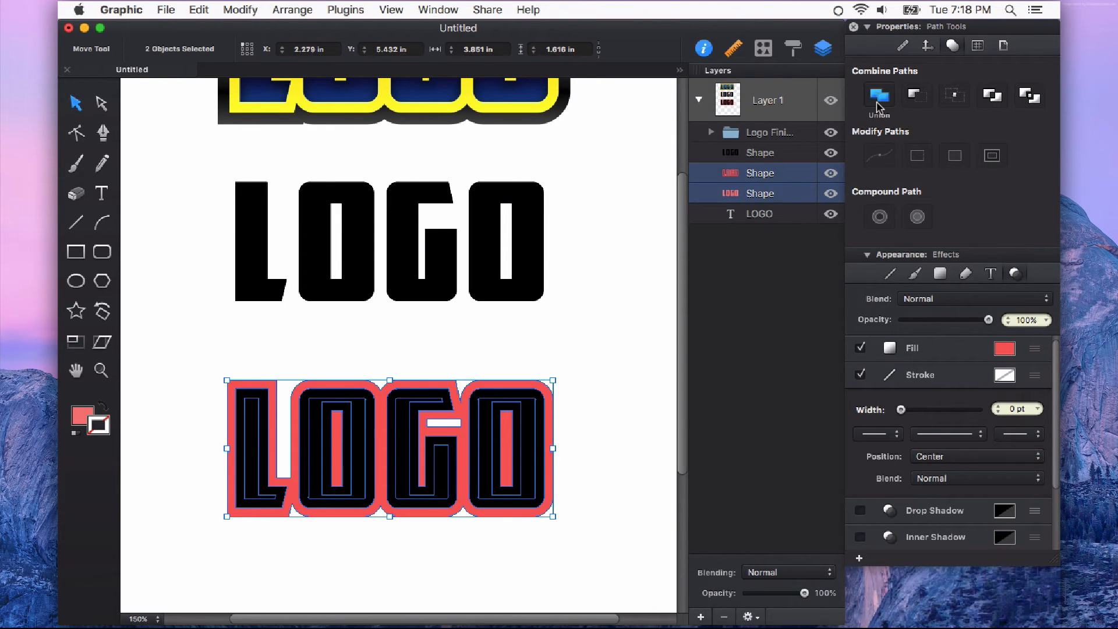
pyautogui.click(878, 95)
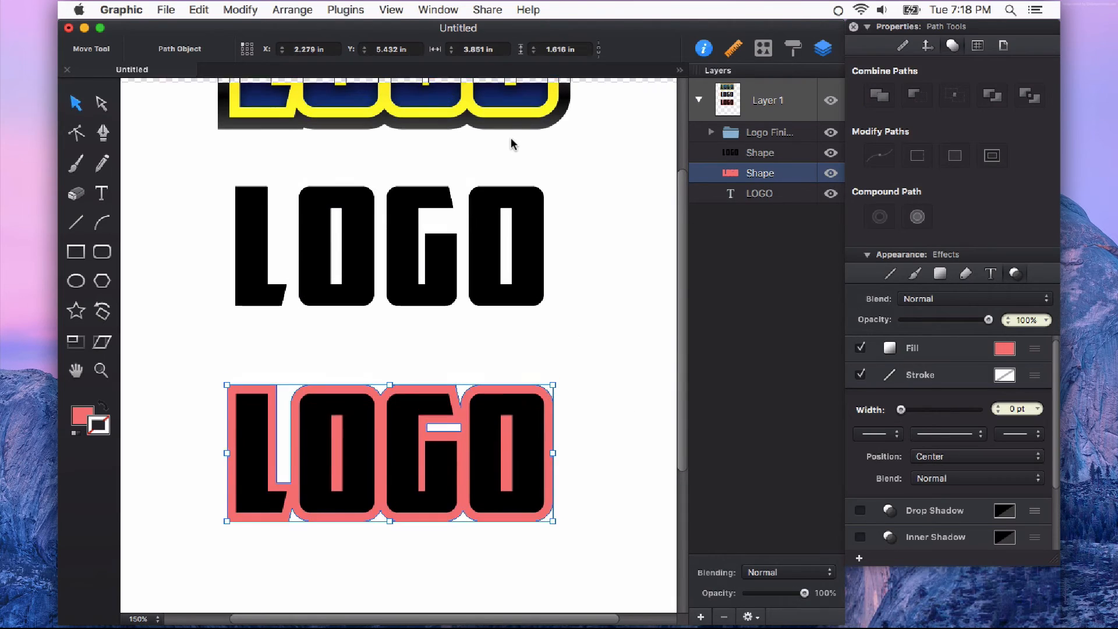
pyautogui.scroll(3)
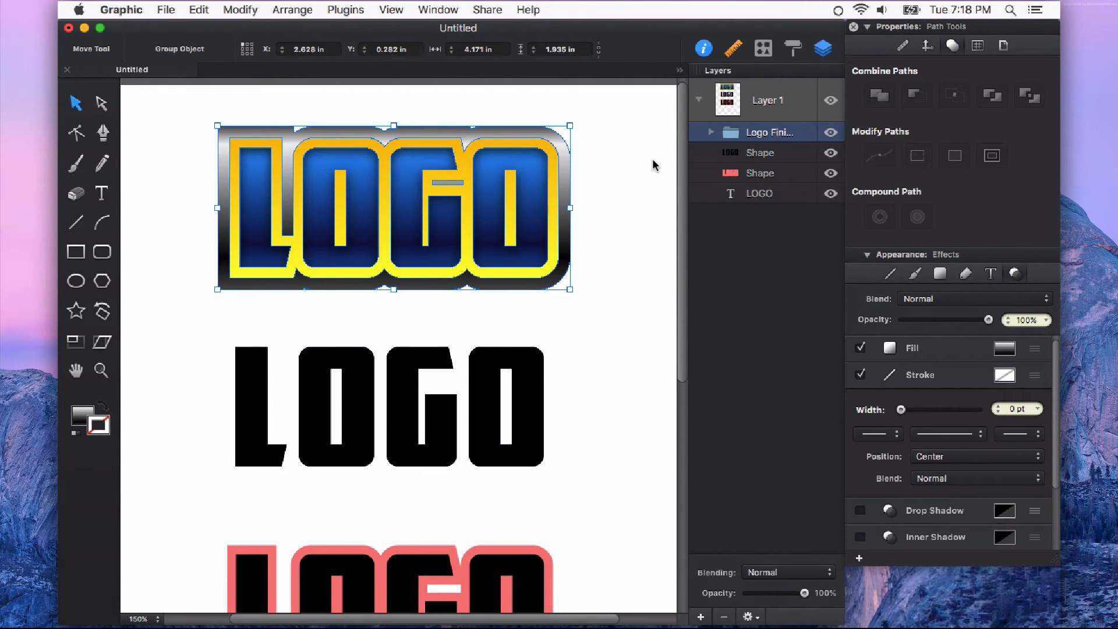
pyautogui.click(711, 132)
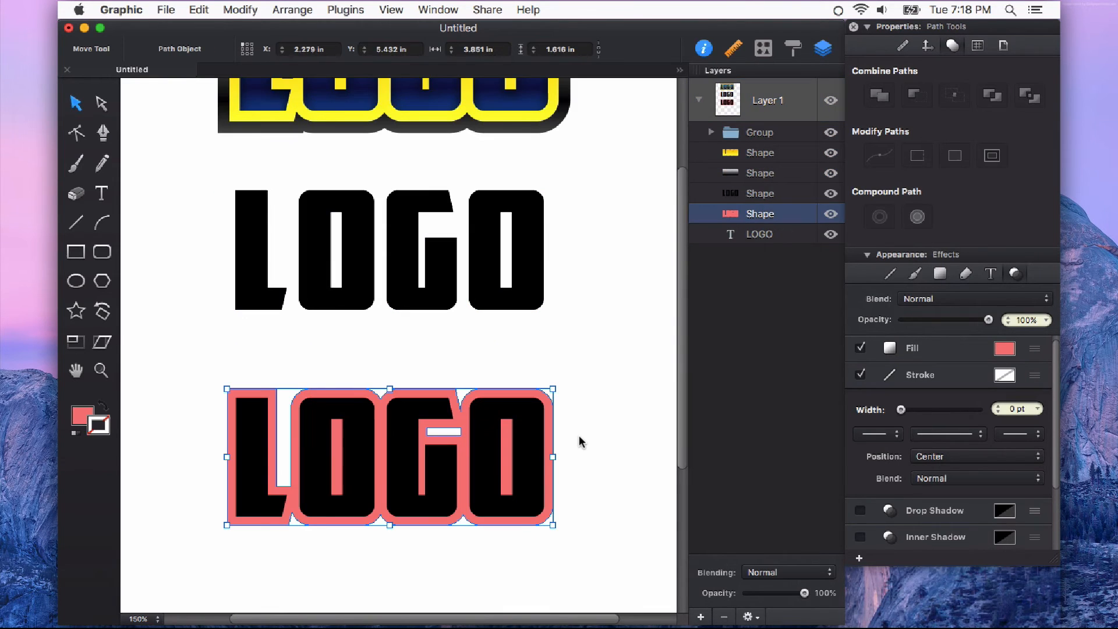
# Fill the border with the yellow preset gradient.
pyautogui.click(83, 416)
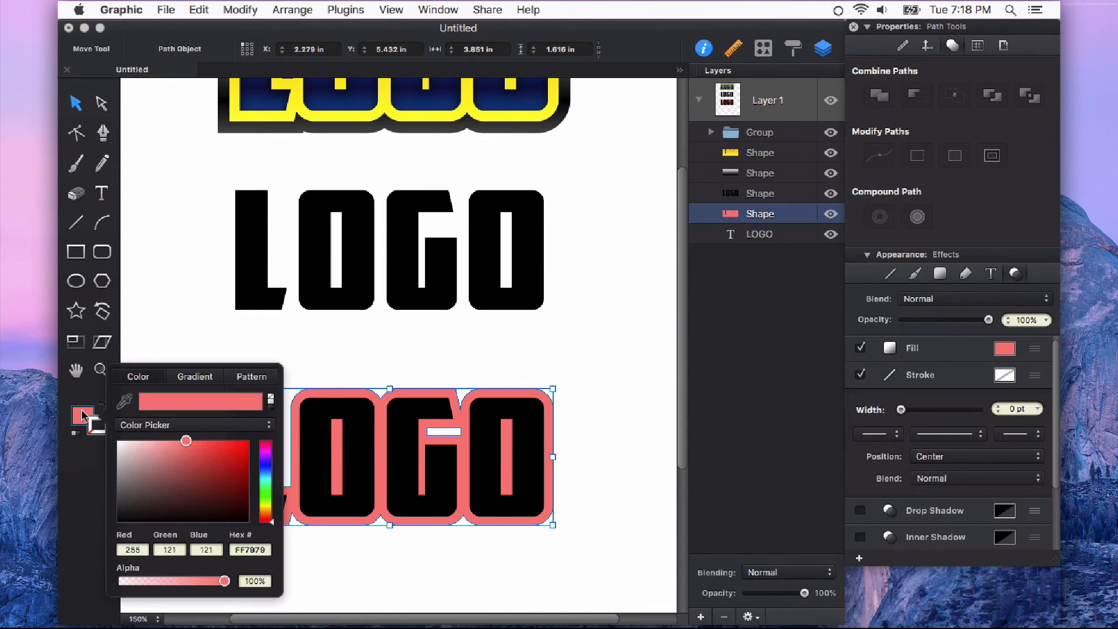
pyautogui.click(194, 377)
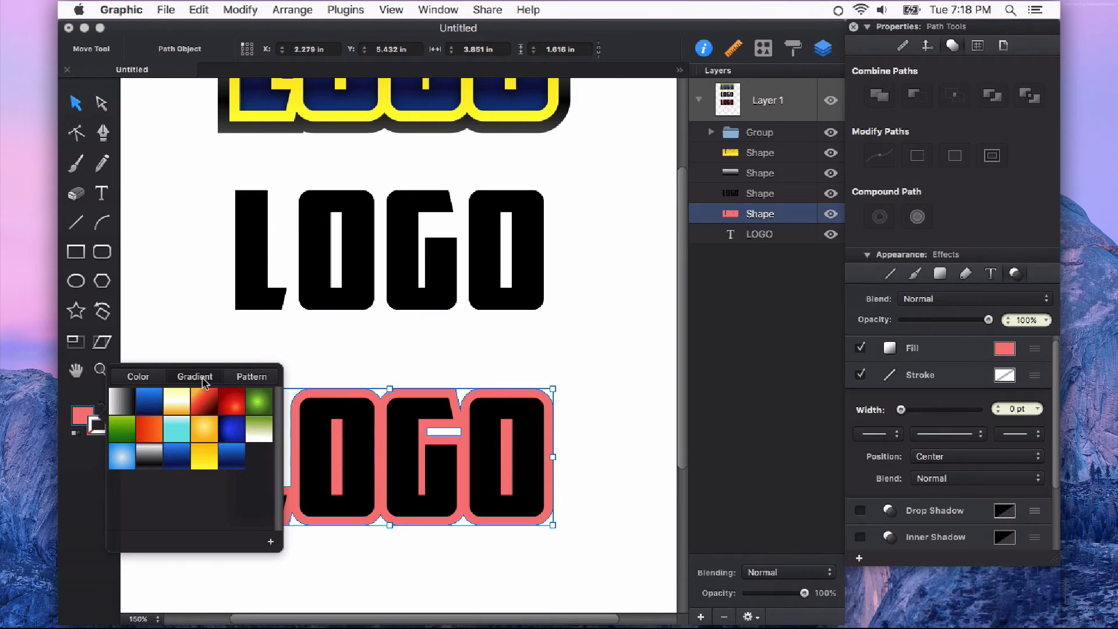
pyautogui.moveTo(205, 457)
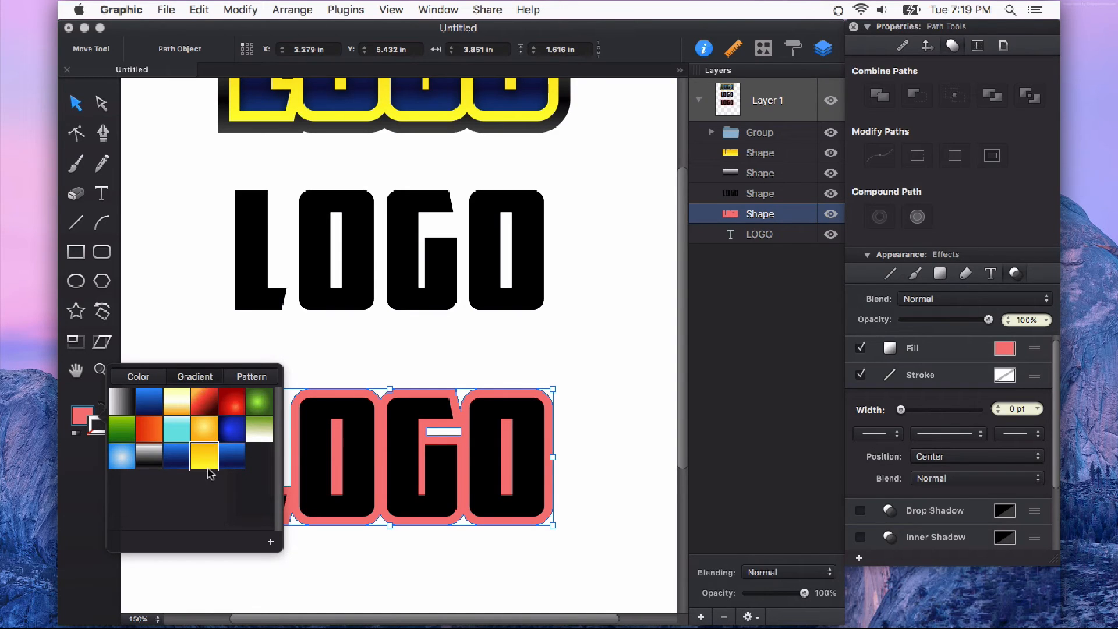
pyautogui.click(204, 454)
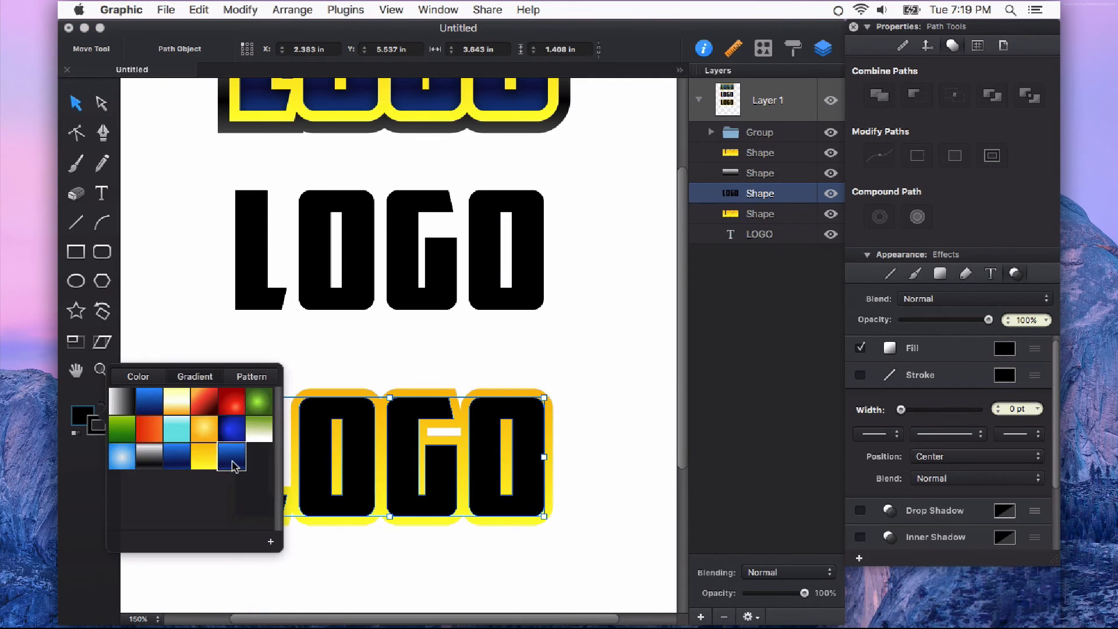
# Fill the letters with the blue gradient, add an inner shadow, and select the yellow border.
pyautogui.click(232, 457)
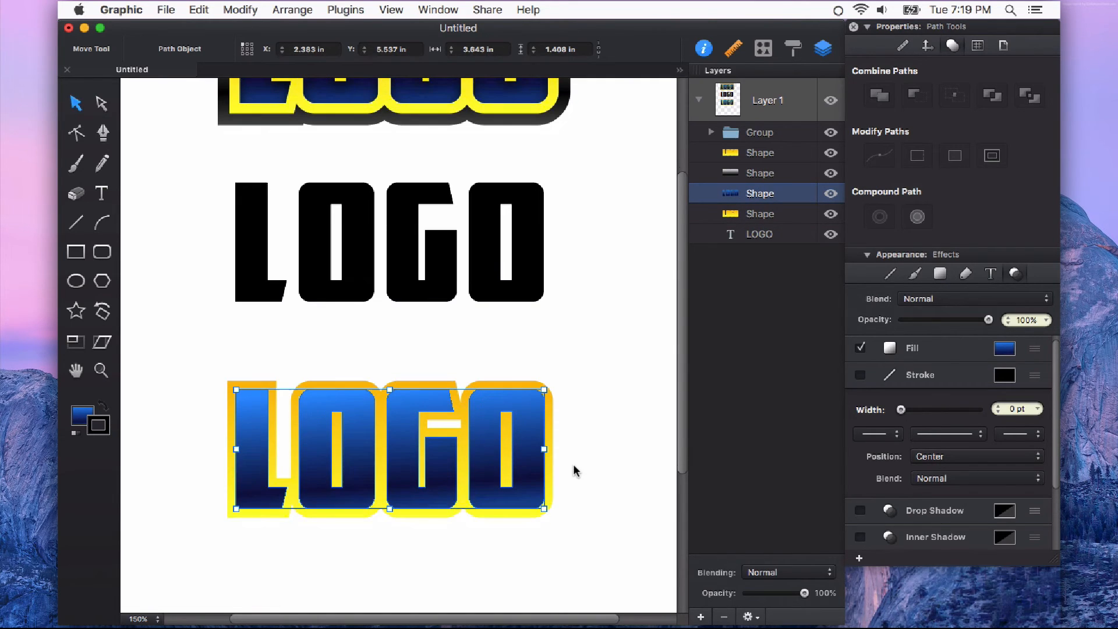
pyautogui.click(860, 537)
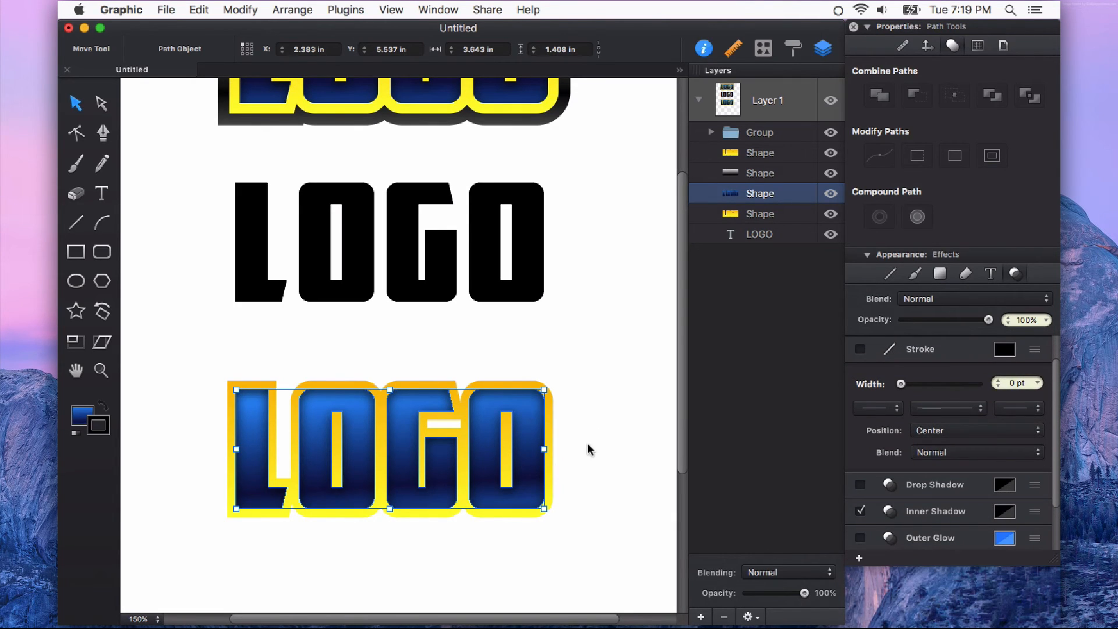
pyautogui.click(759, 214)
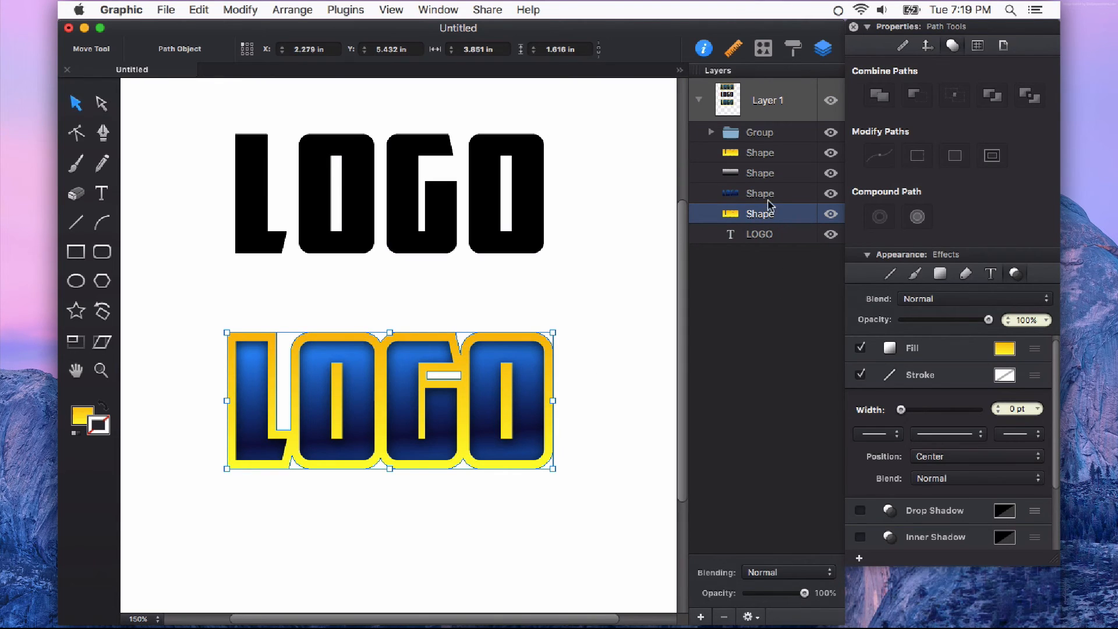
pyautogui.moveTo(775, 223)
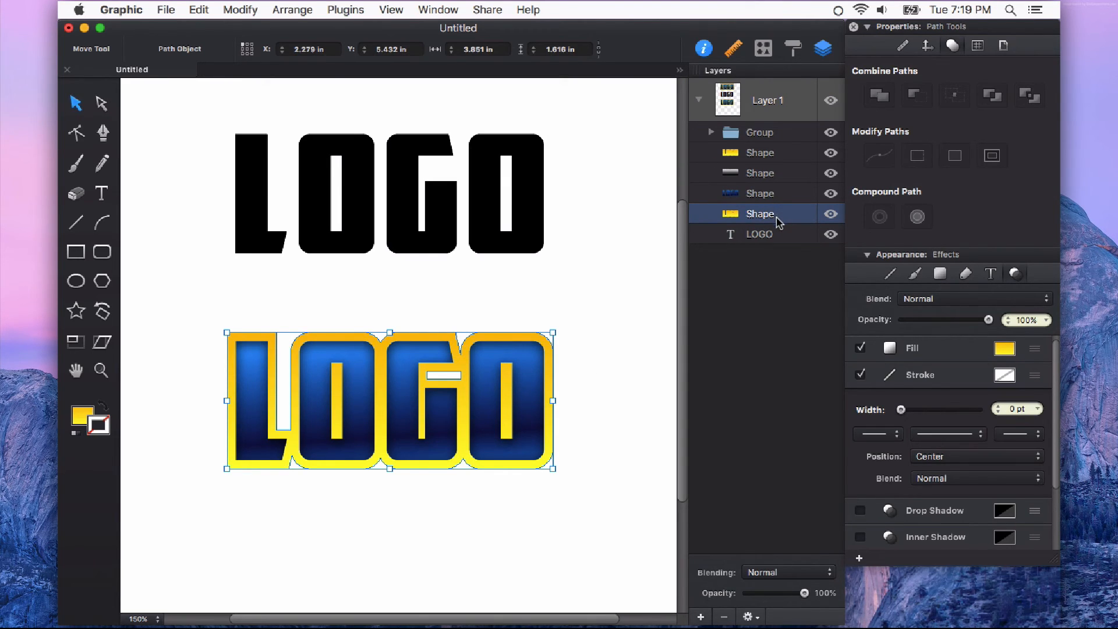
# Duplicate the yellow border, move it beneath the letters, and give it a 15 pt black stroke.
pyautogui.press('shift+cmd+c')
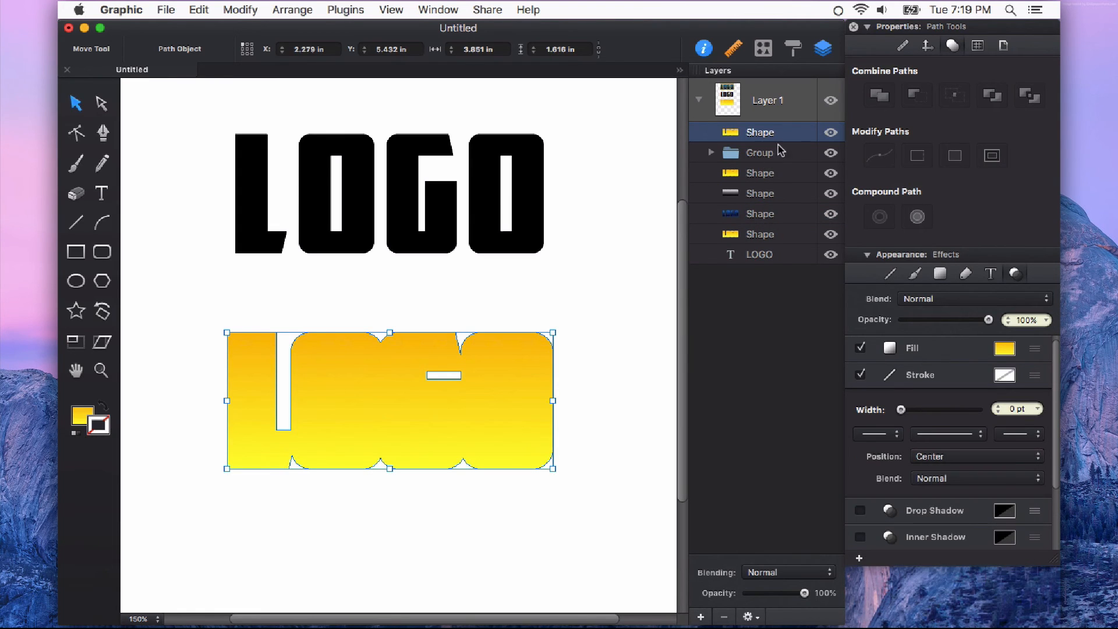
pyautogui.click(759, 234)
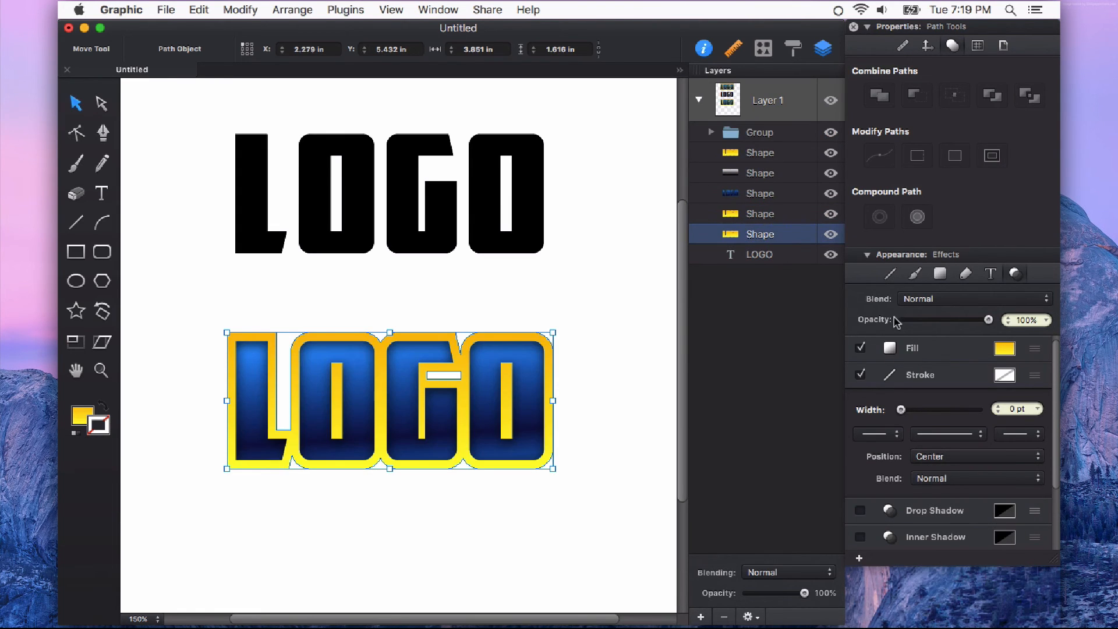
pyautogui.moveTo(914, 434)
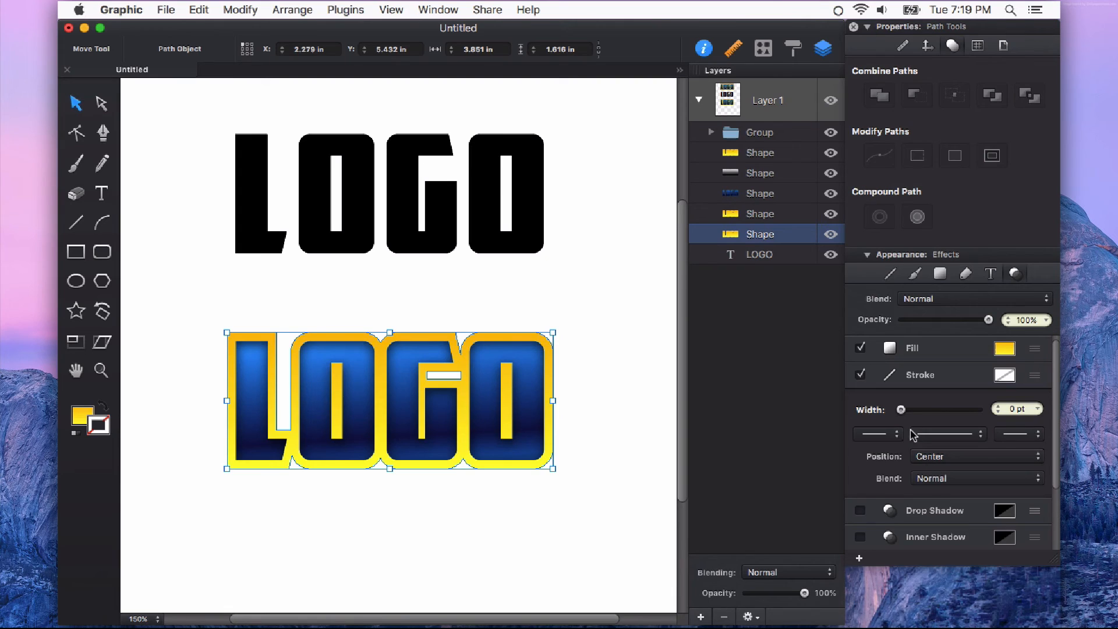
pyautogui.click(1004, 375)
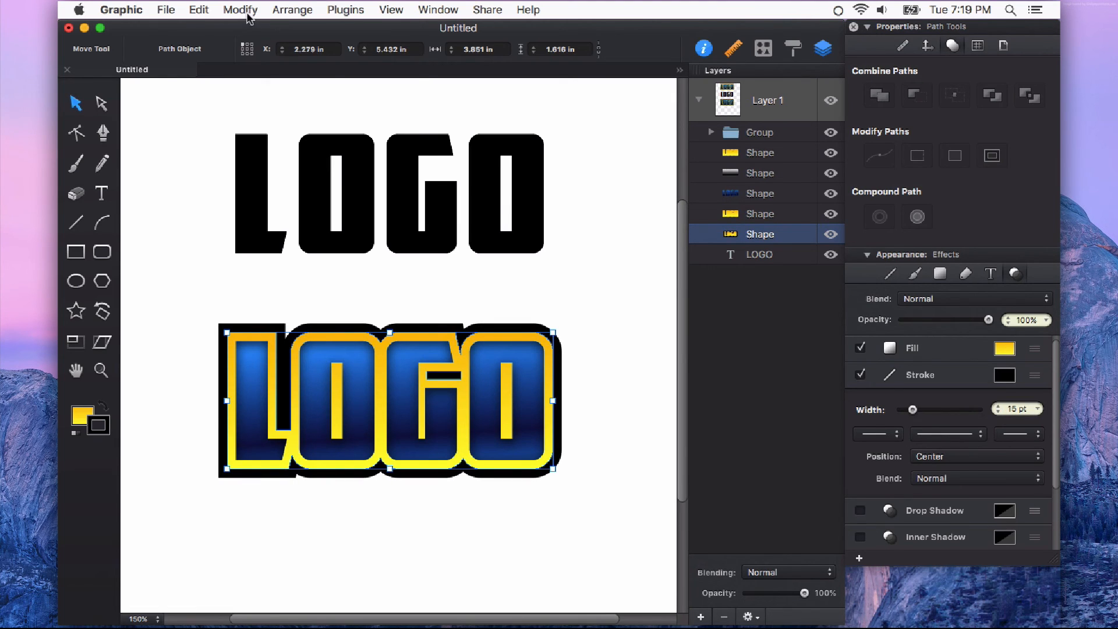
# Outline the black stroke, ungroup the pieces, and union them into one shape.
pyautogui.click(239, 9)
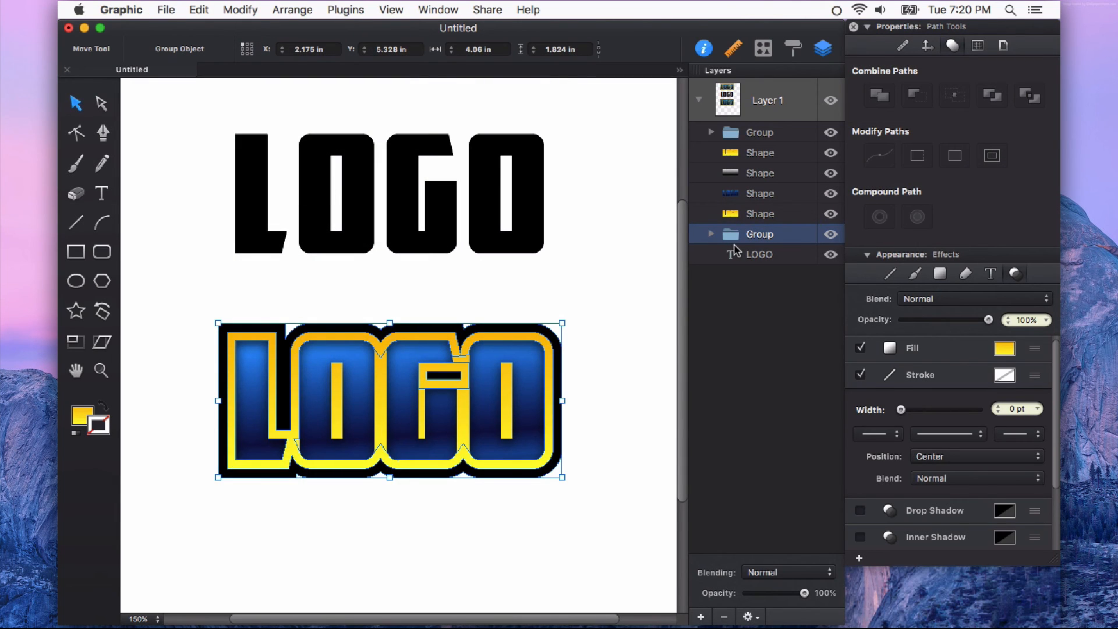
pyautogui.press('shift+cmd+g')
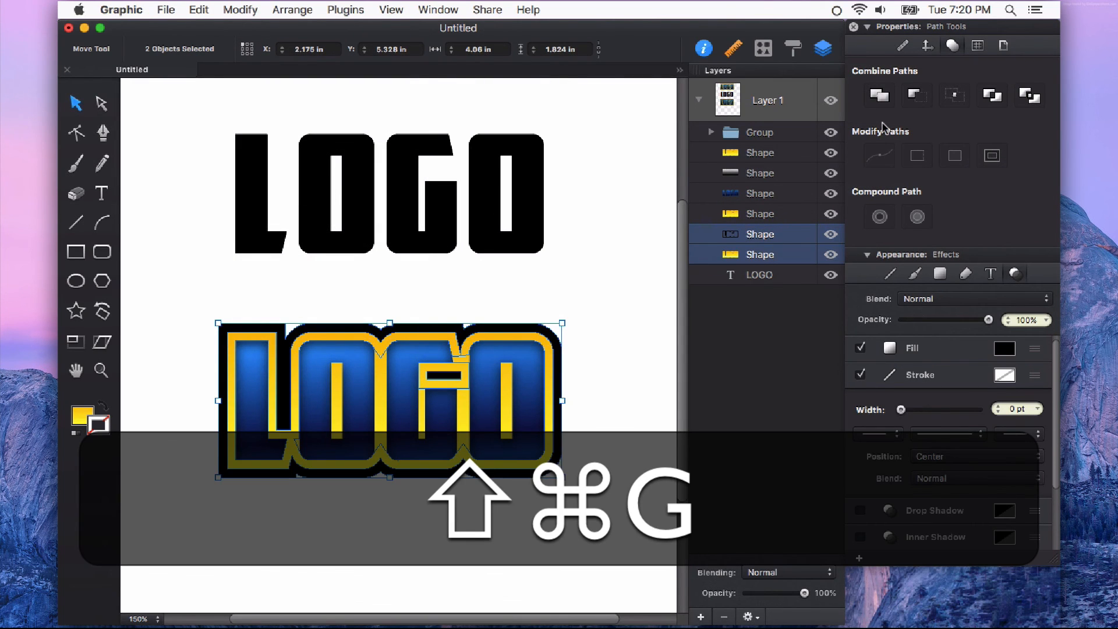
pyautogui.click(879, 95)
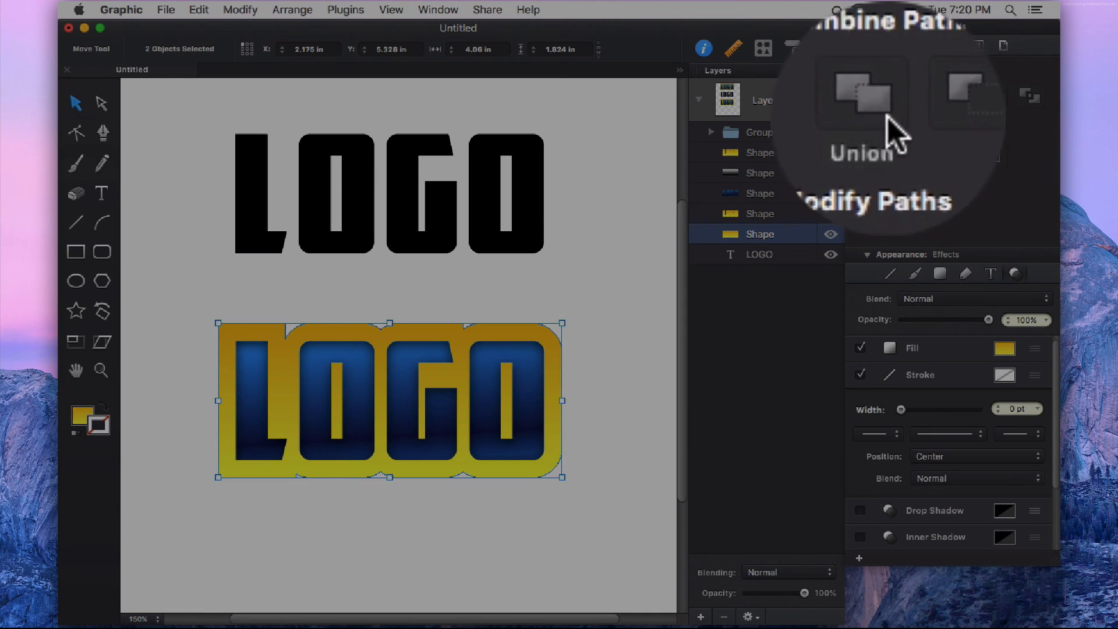
pyautogui.click(822, 47)
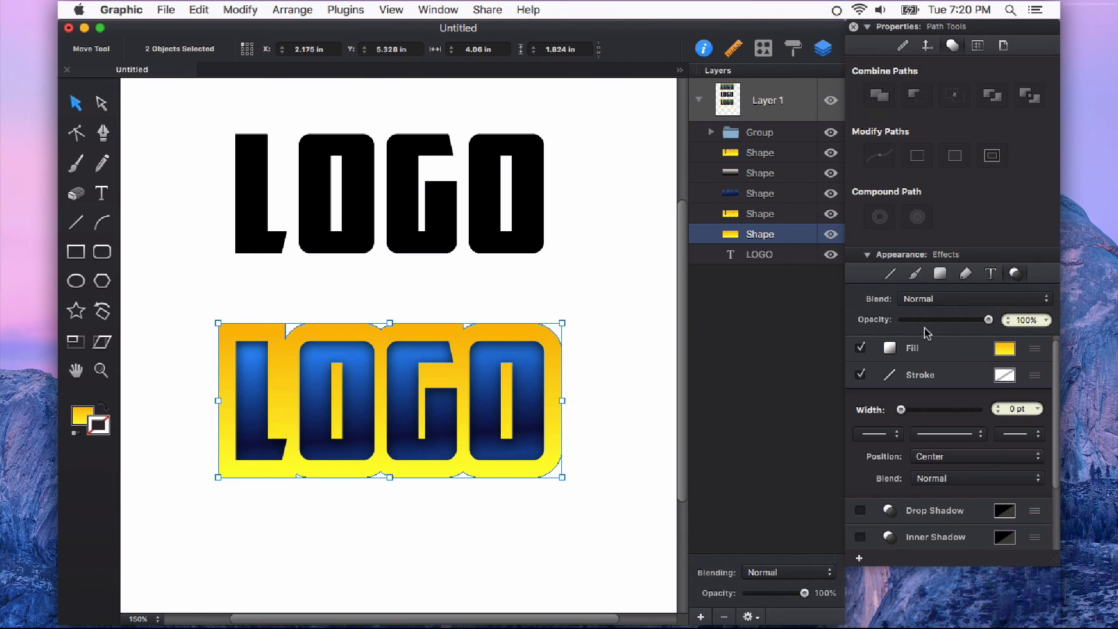
# Fill the merged outer border with the silver preset gradient and deselect.
pyautogui.click(81, 415)
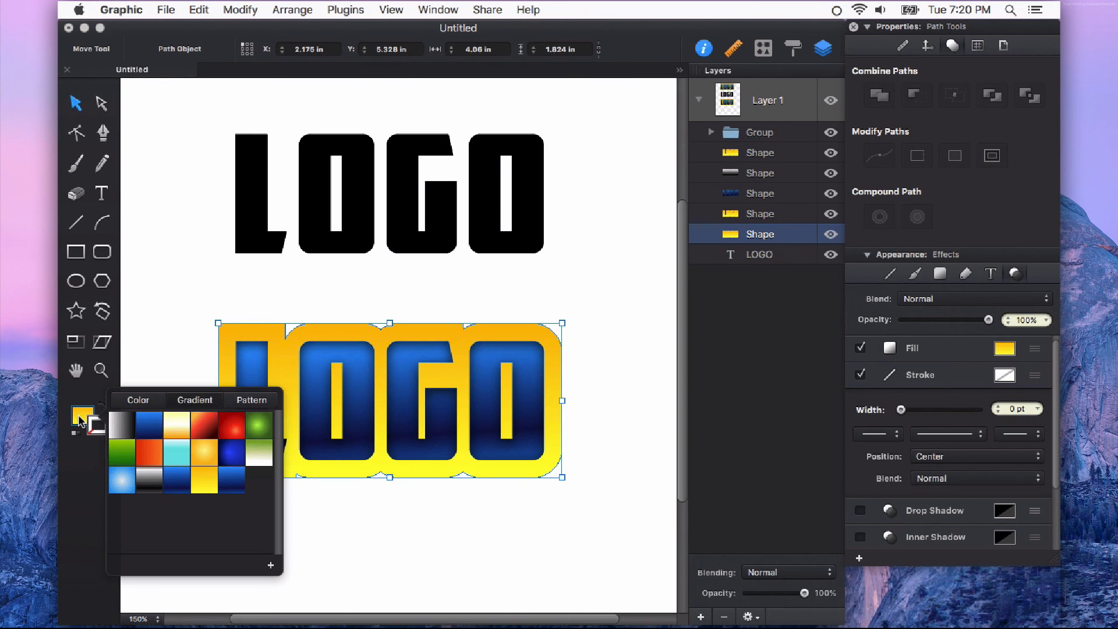
pyautogui.click(121, 425)
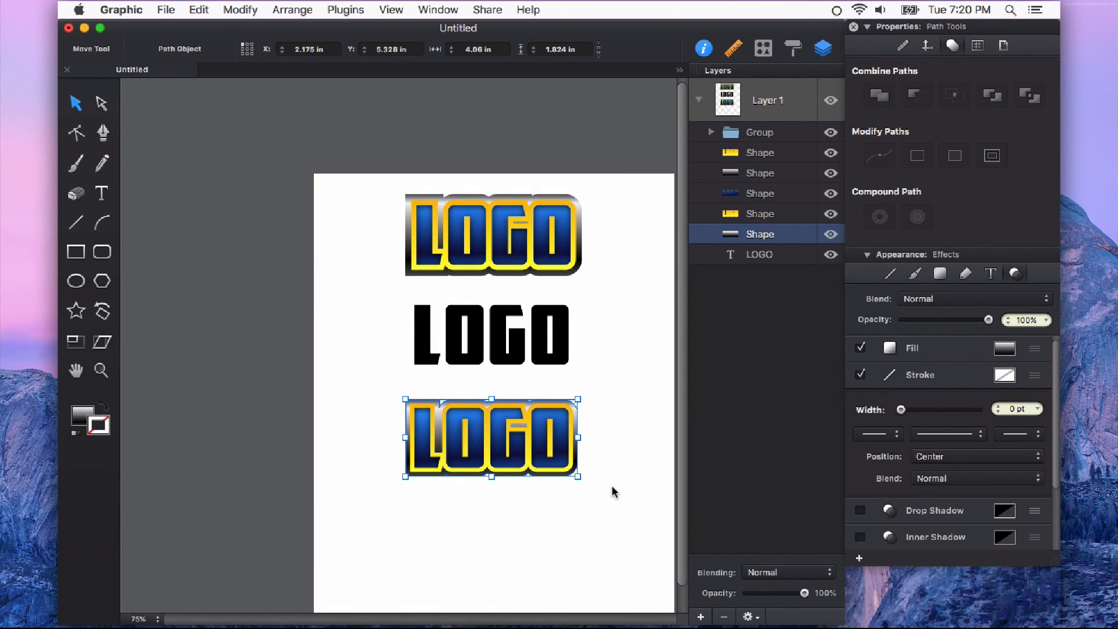
pyautogui.click(467, 226)
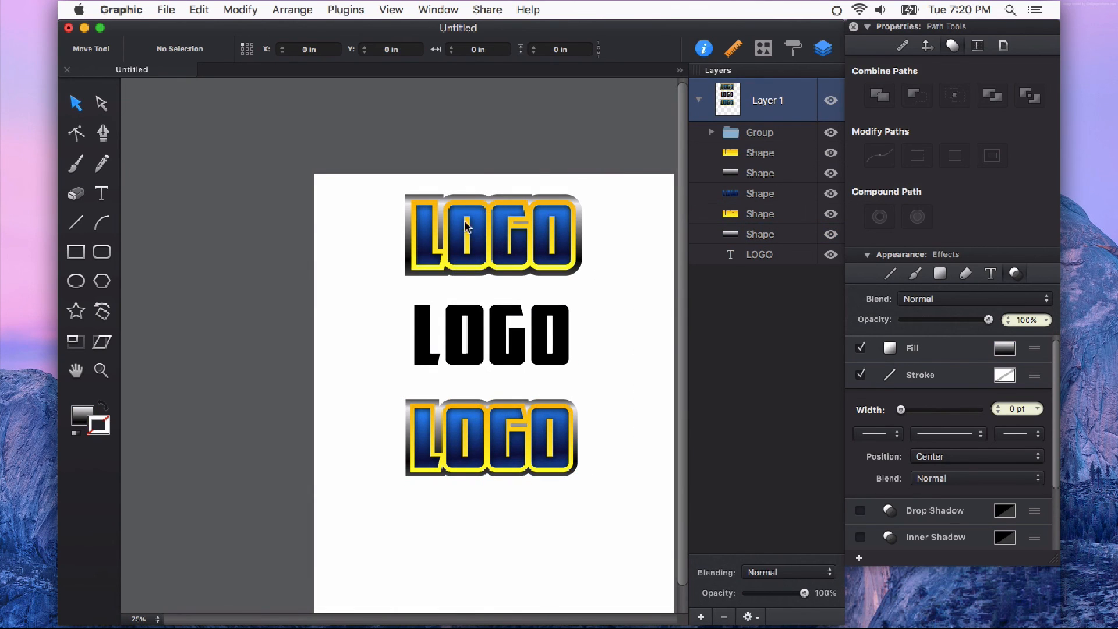
pyautogui.moveTo(603, 471)
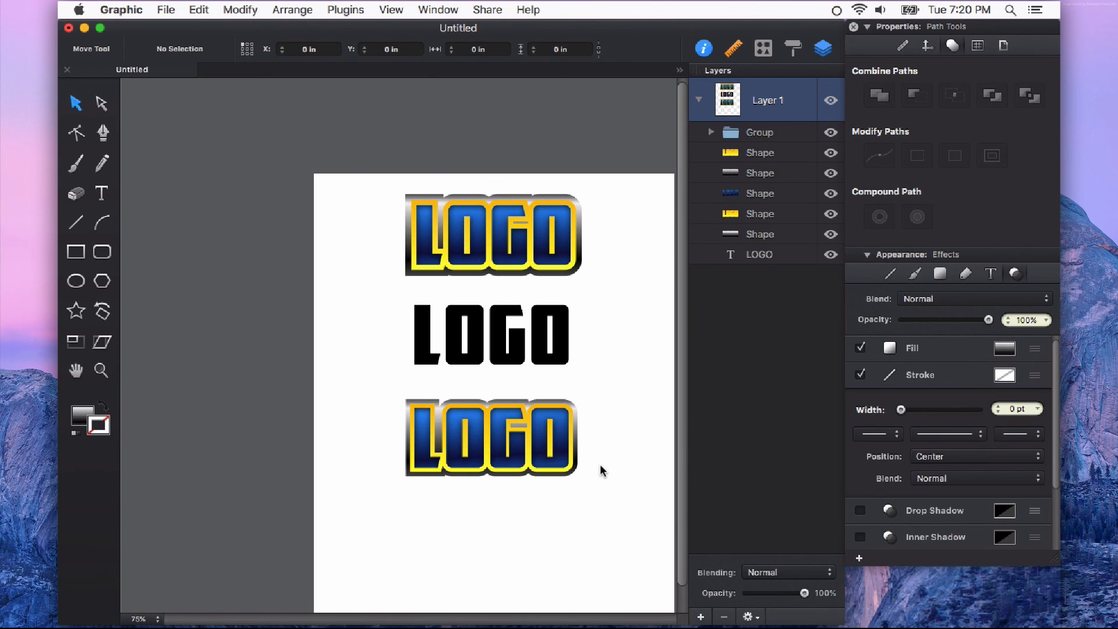